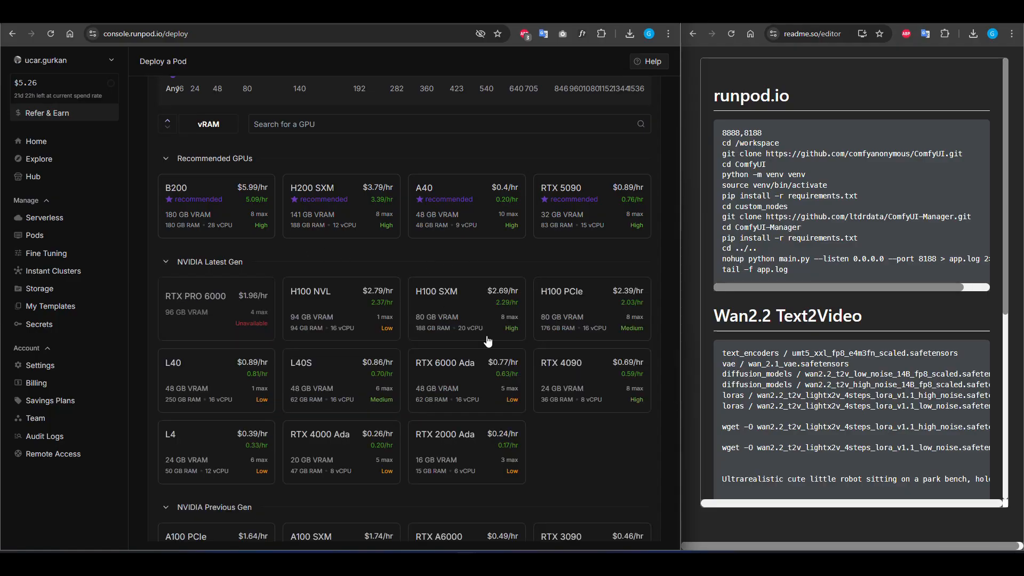
Step: Go to Network Storage, listing the 100 GB rtx_6000_ada_volume in US-WA-1, via a brief Pods detour
scroll(down, 3)
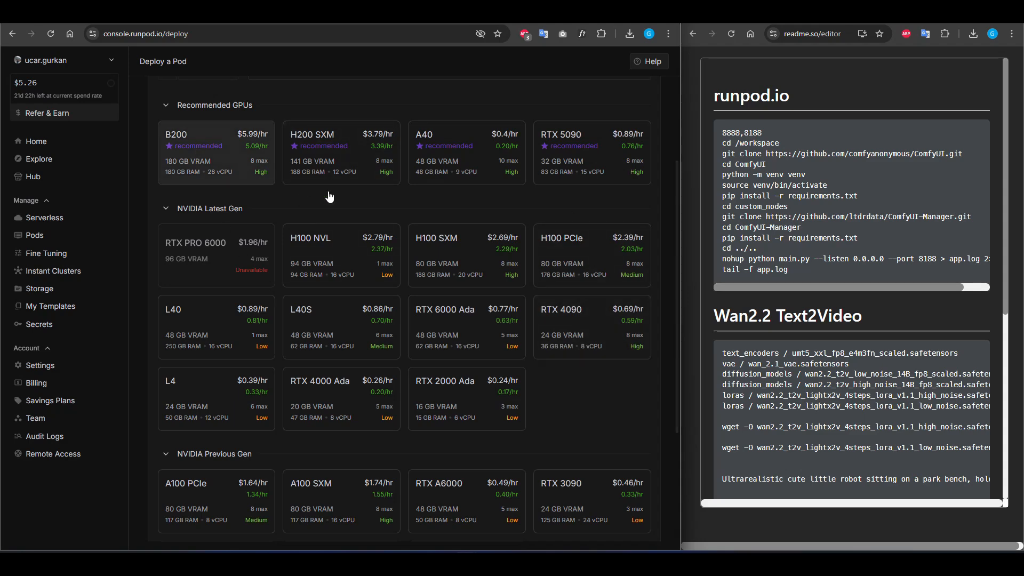
scroll(down, 3)
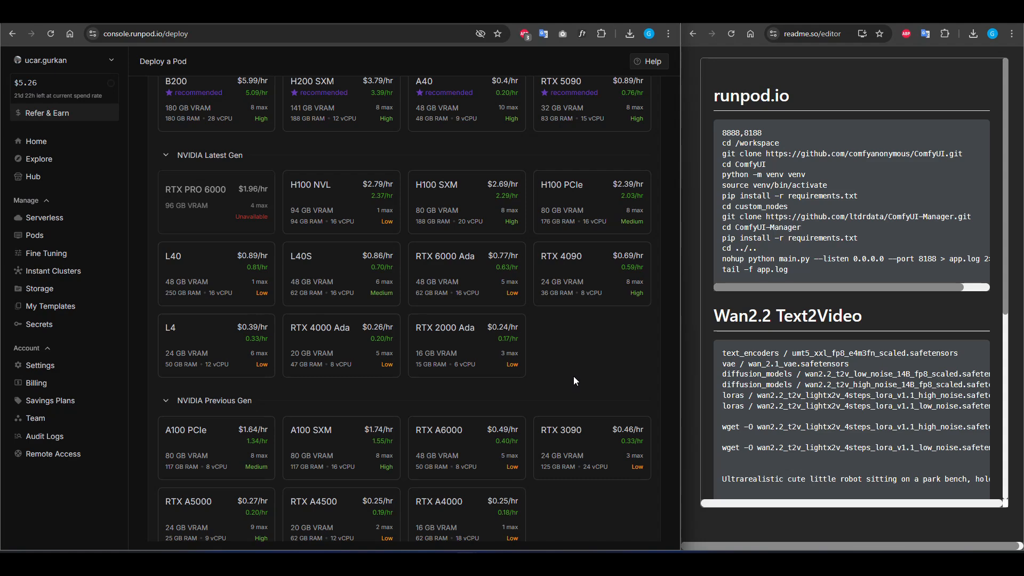
mouse_move(275, 182)
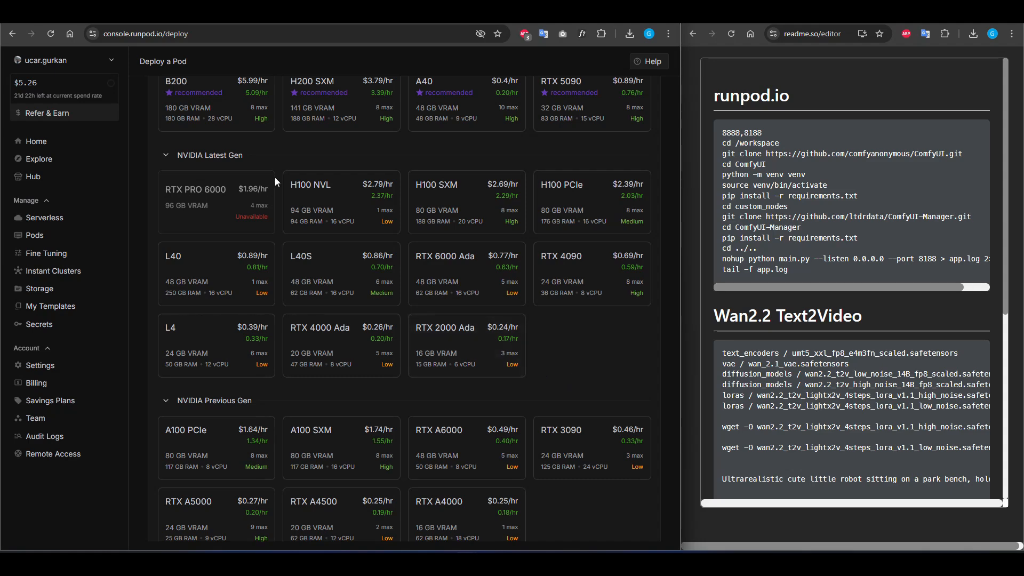
mouse_move(581, 378)
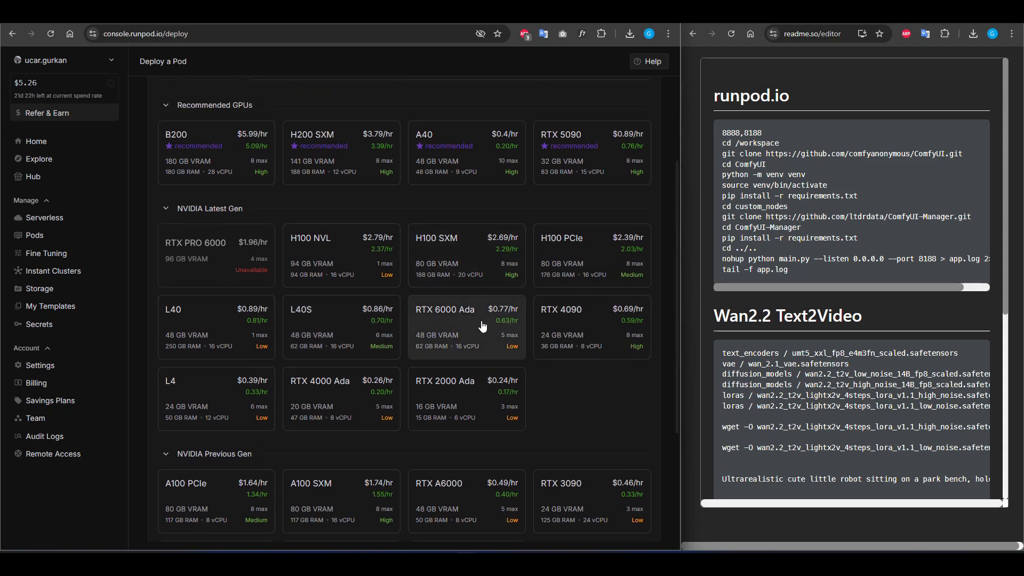
mouse_move(554, 327)
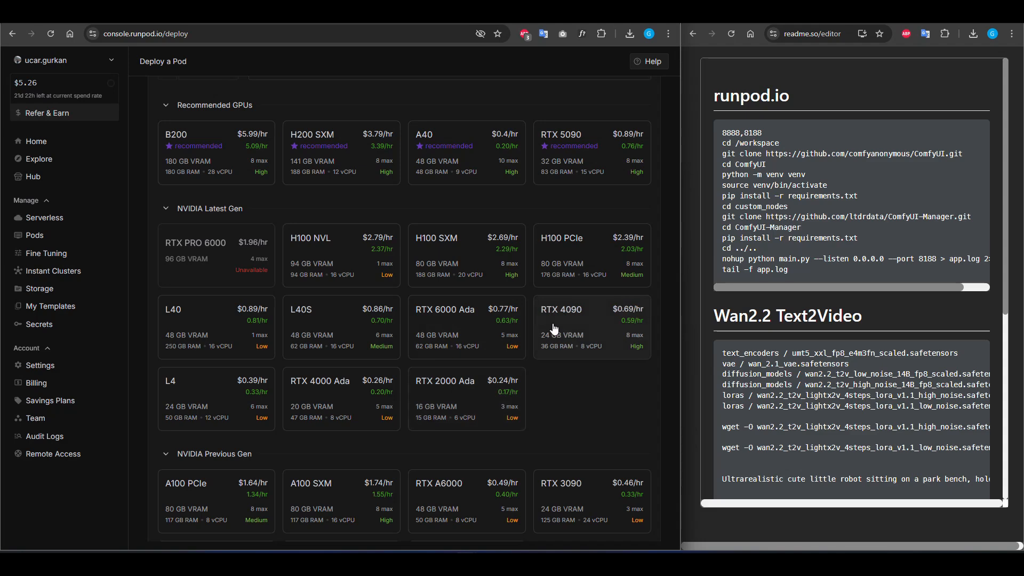
mouse_move(466, 326)
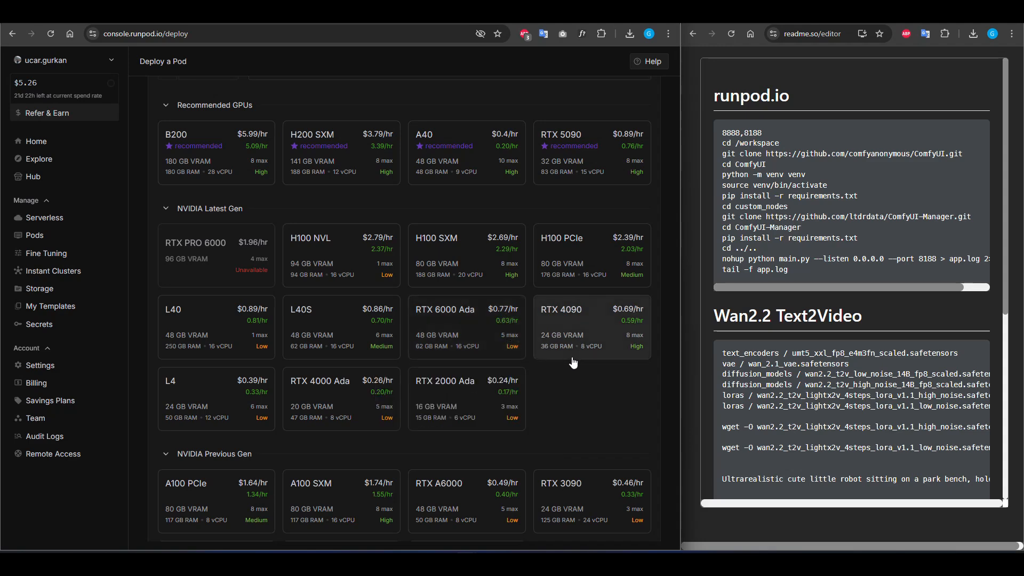
mouse_move(582, 392)
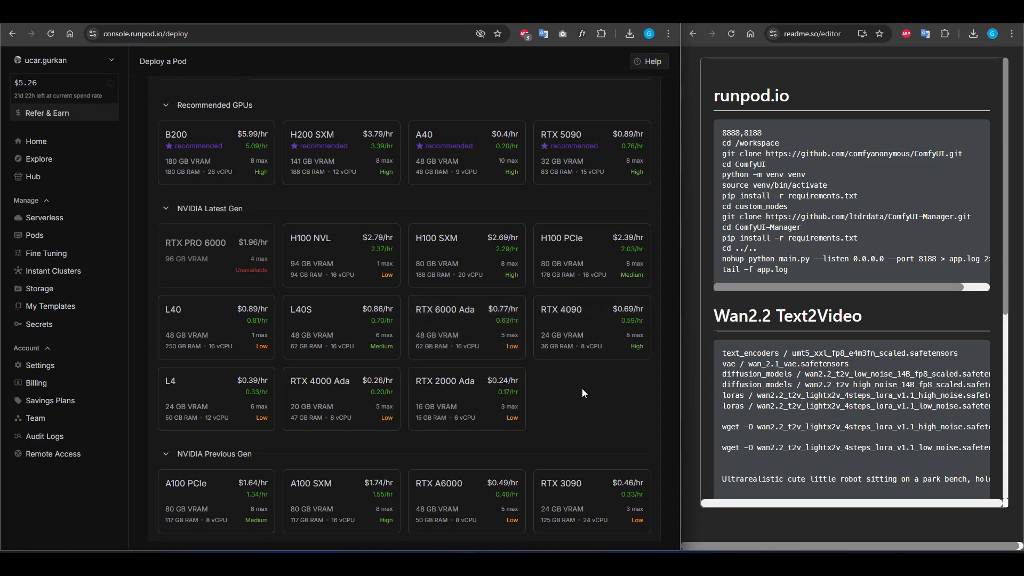
mouse_move(470, 339)
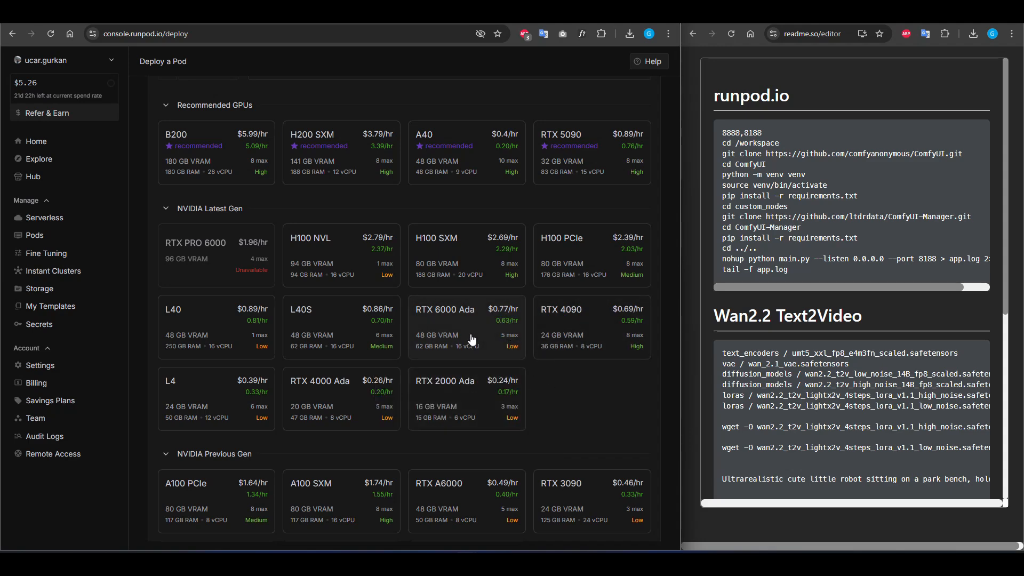
mouse_move(471, 333)
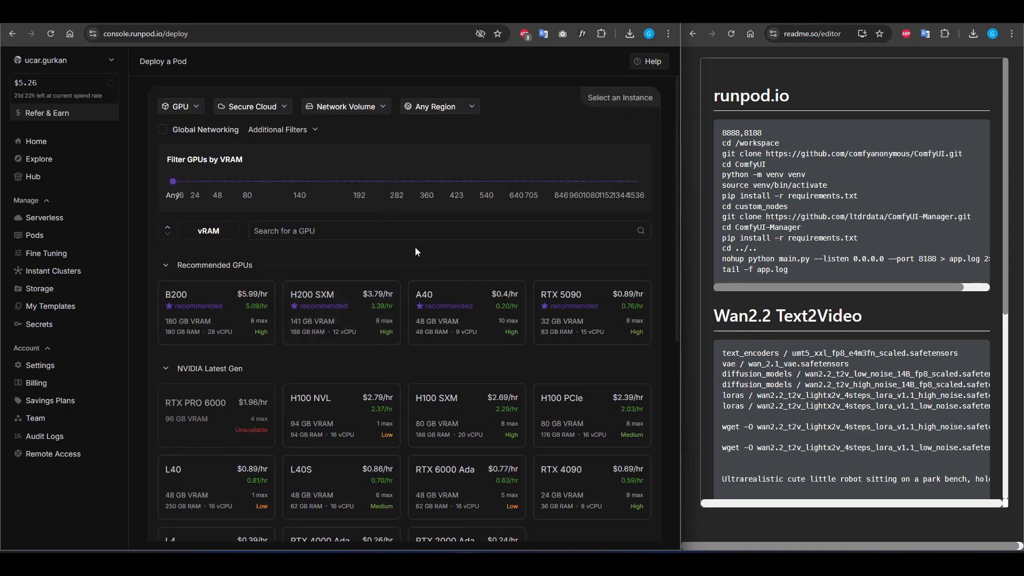
scroll(down, 3)
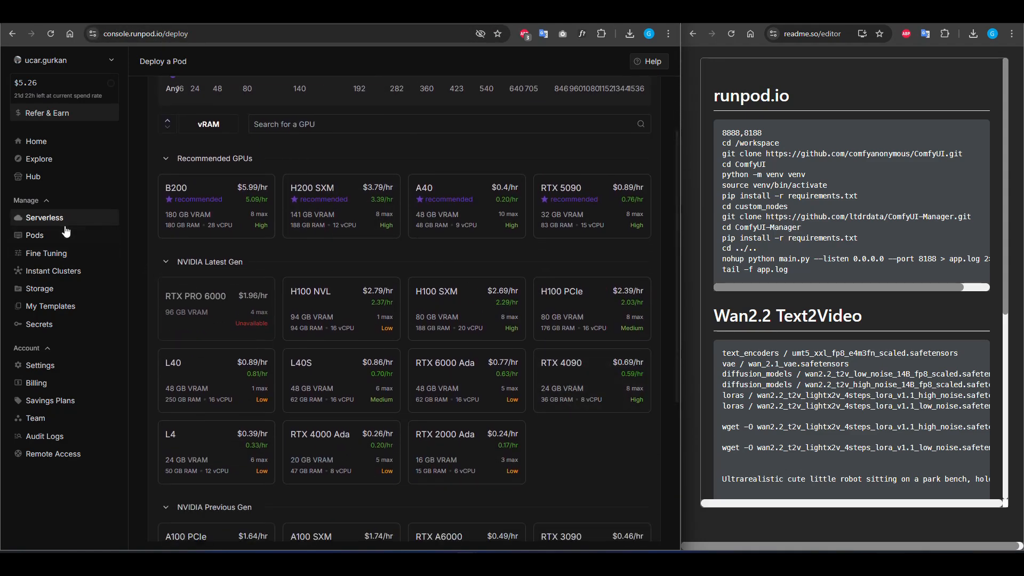
mouse_move(52, 270)
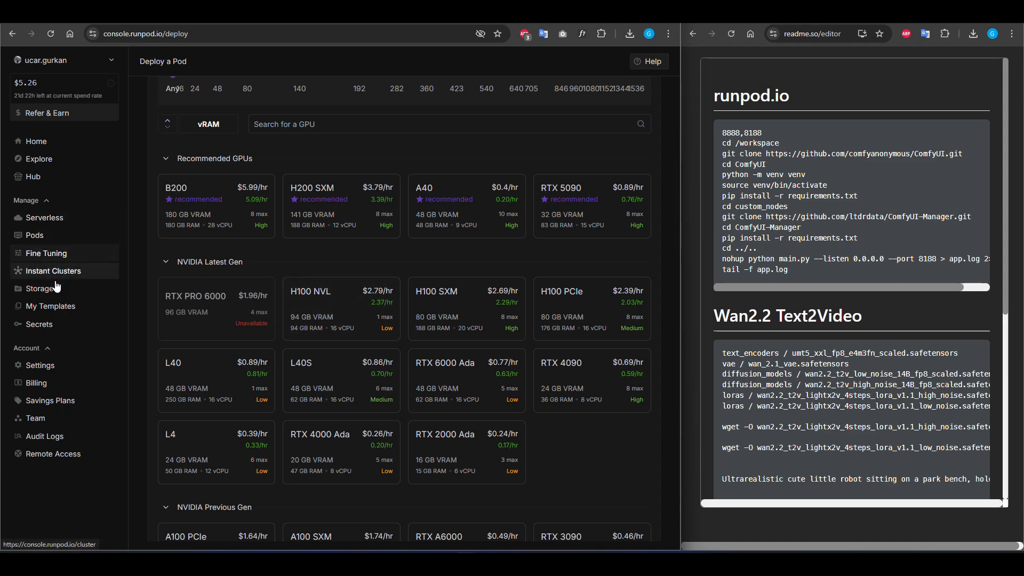
click(40, 288)
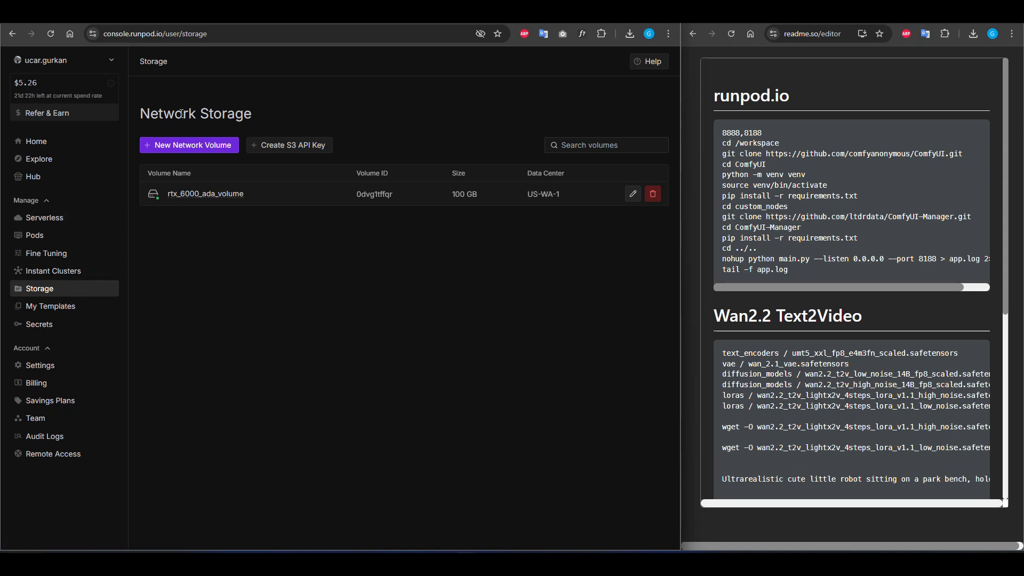
mouse_move(34, 234)
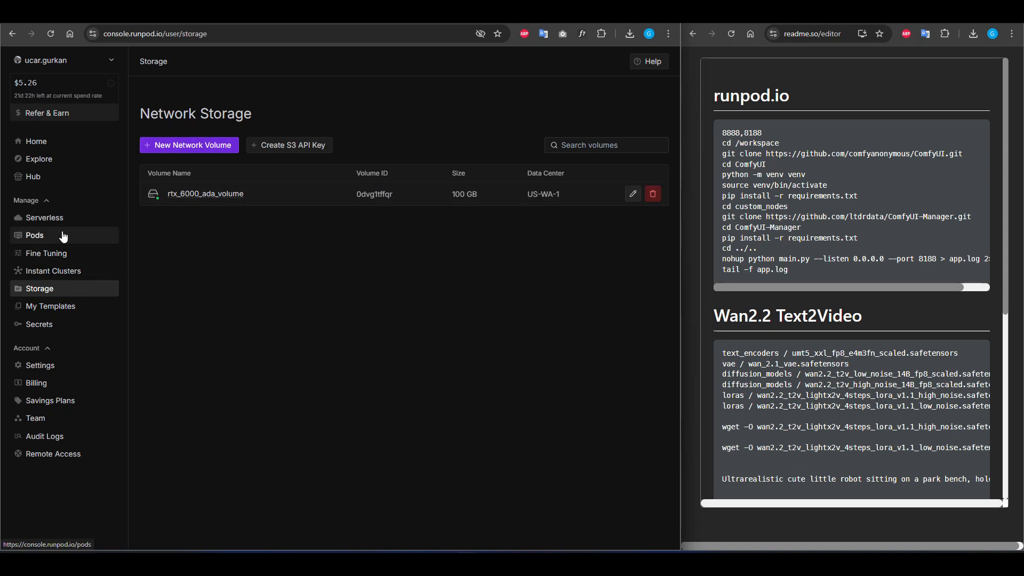
click(34, 234)
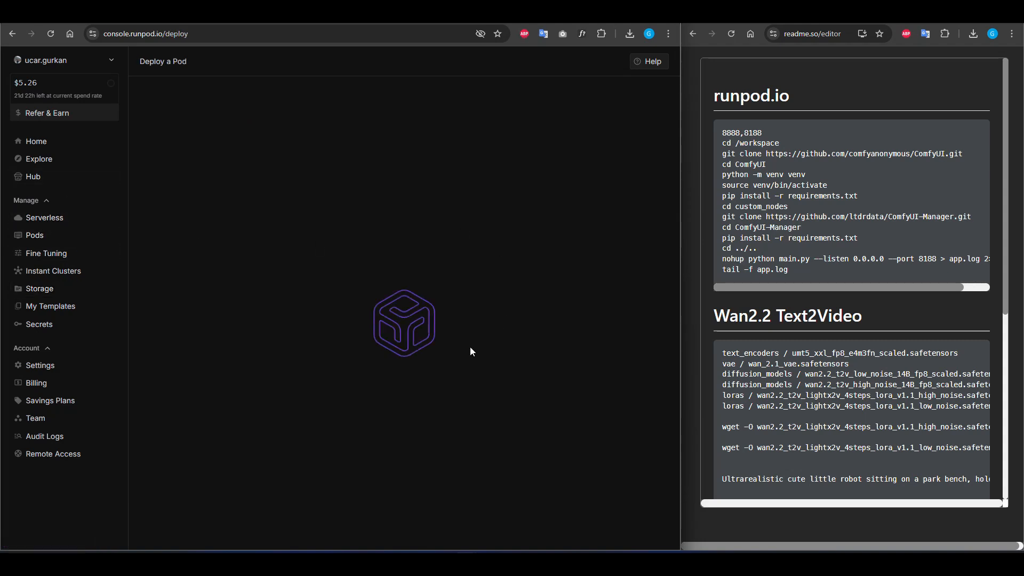
click(40, 289)
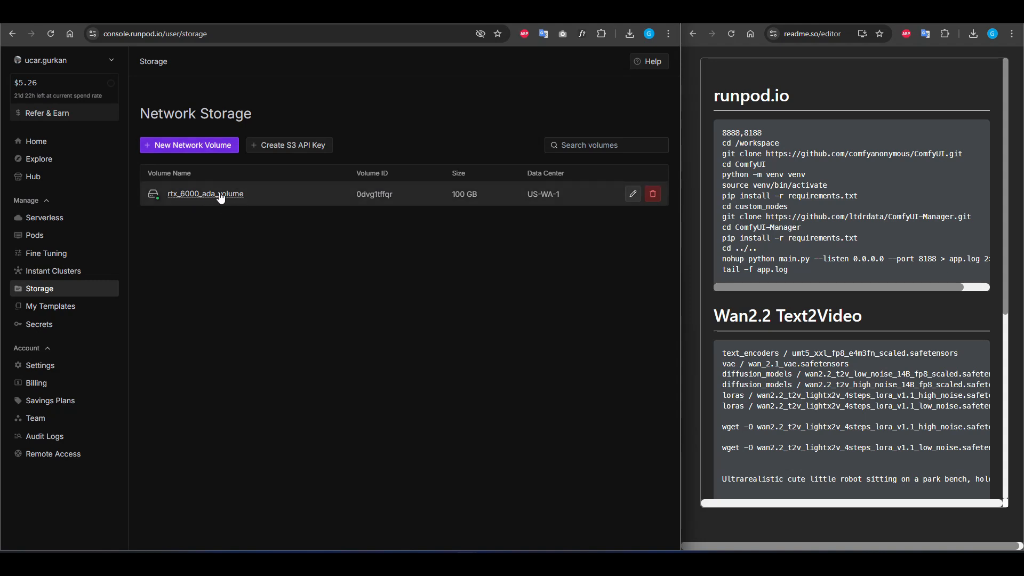
Step: Create a 100 GB network volume named 'volume' in US-WA-1, filtered for RTX 6000 Ada
click(189, 145)
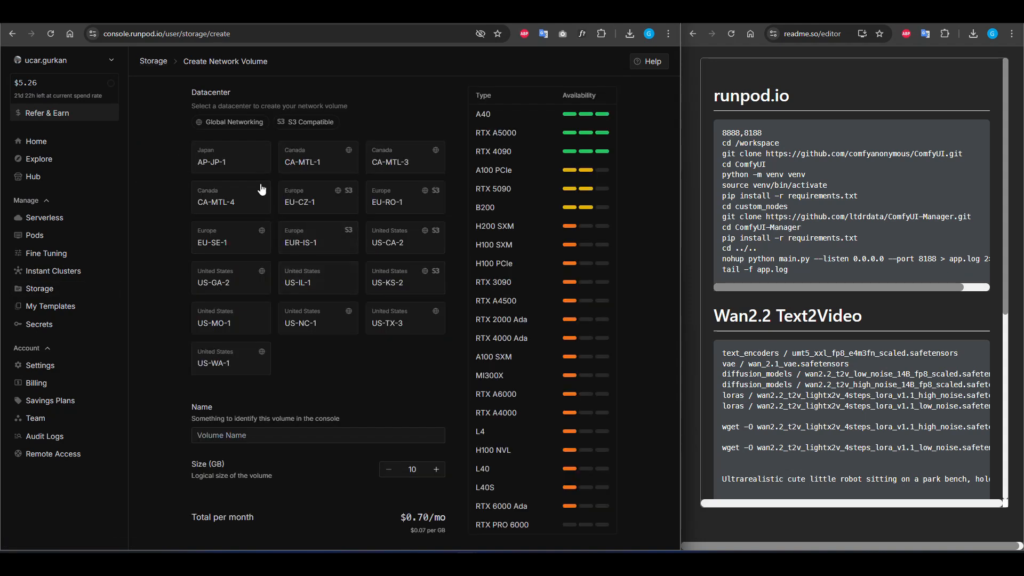
scroll(down, 3)
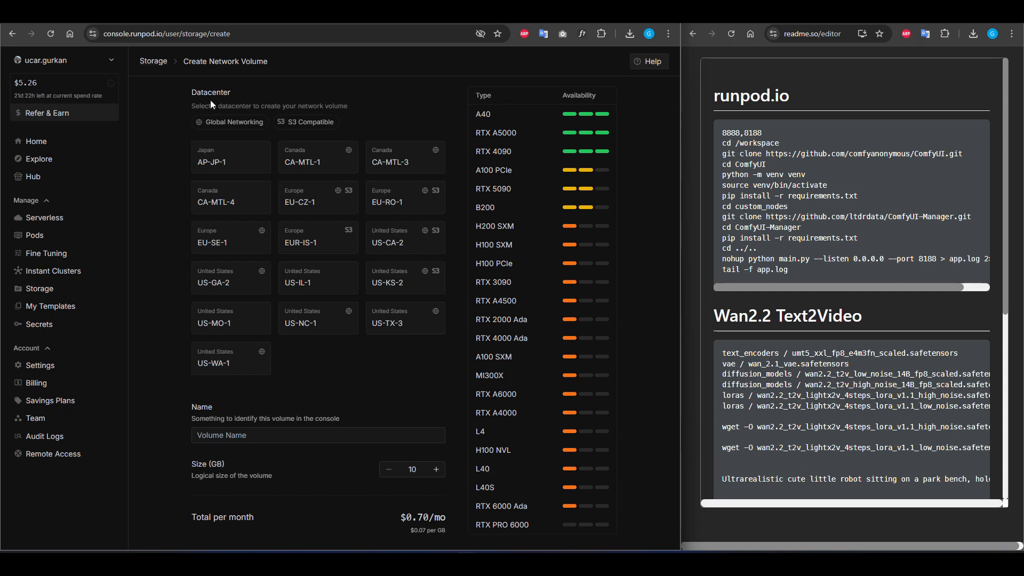
mouse_move(516, 510)
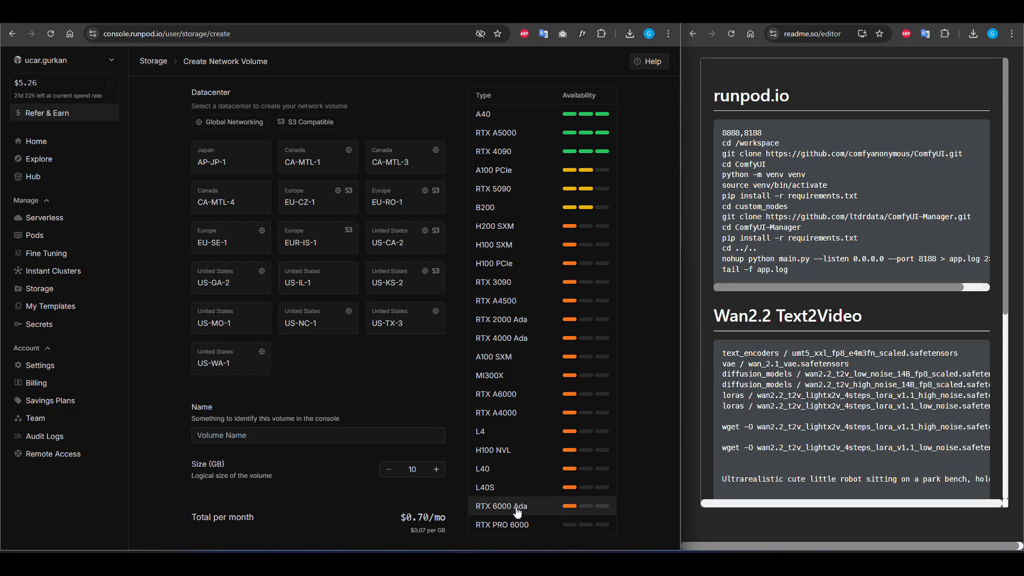
mouse_move(496, 509)
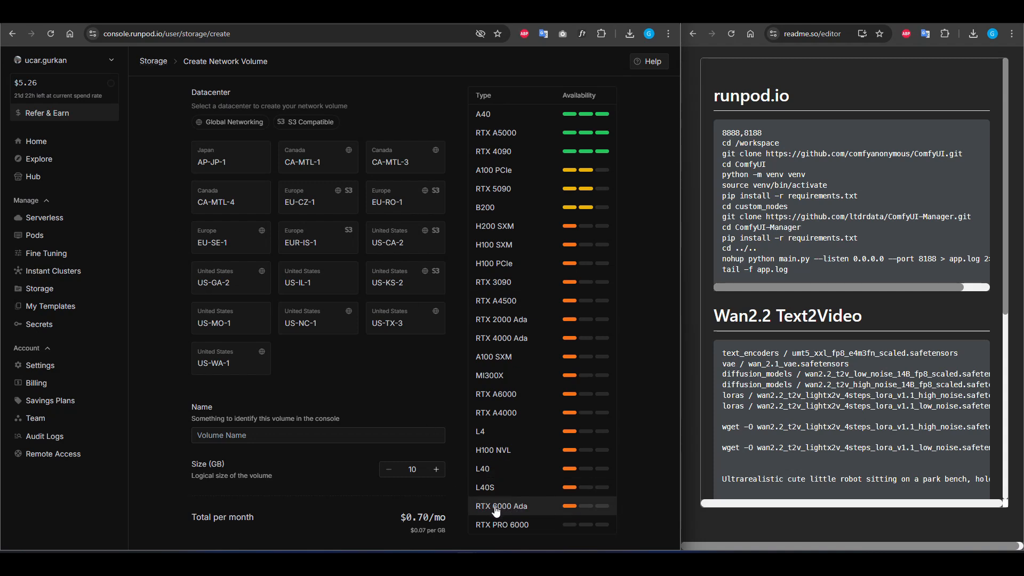
click(501, 505)
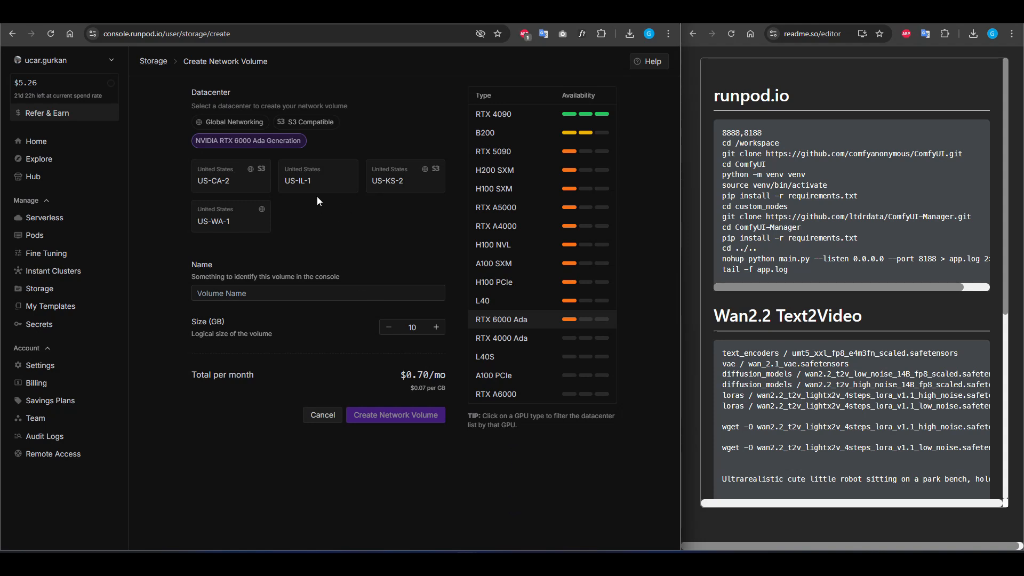
click(230, 215)
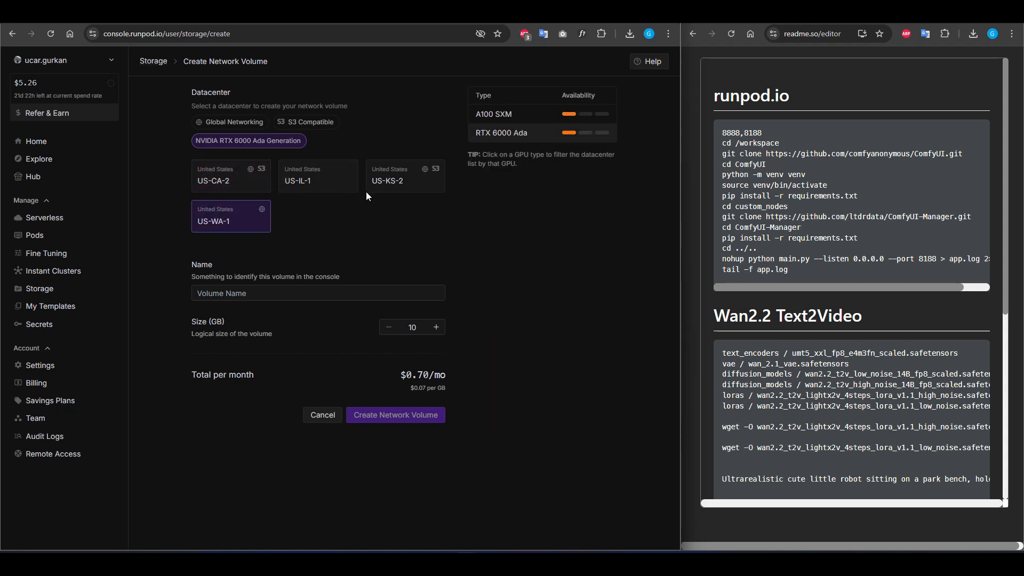
mouse_move(348, 285)
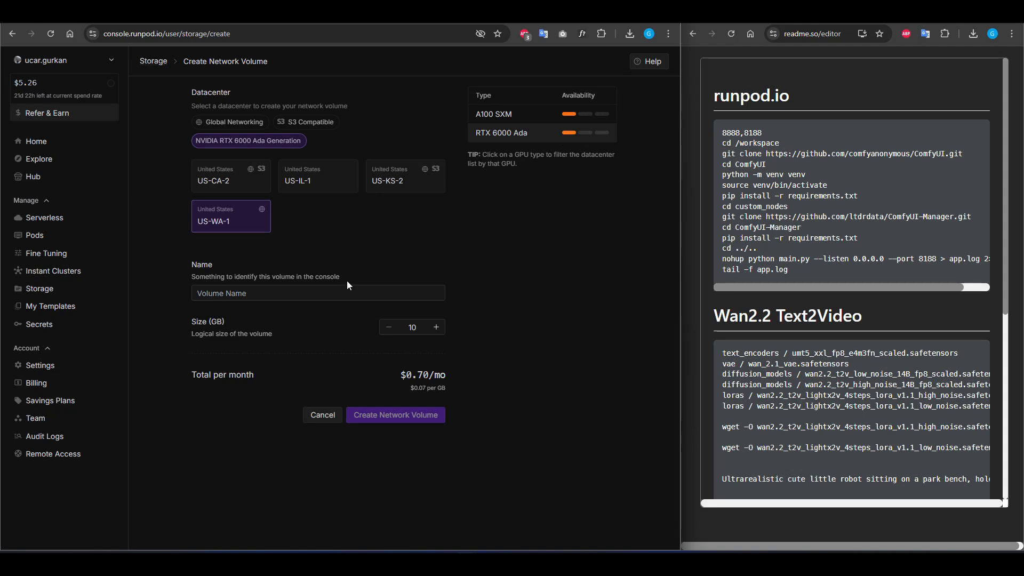
text(volume)
text(0)
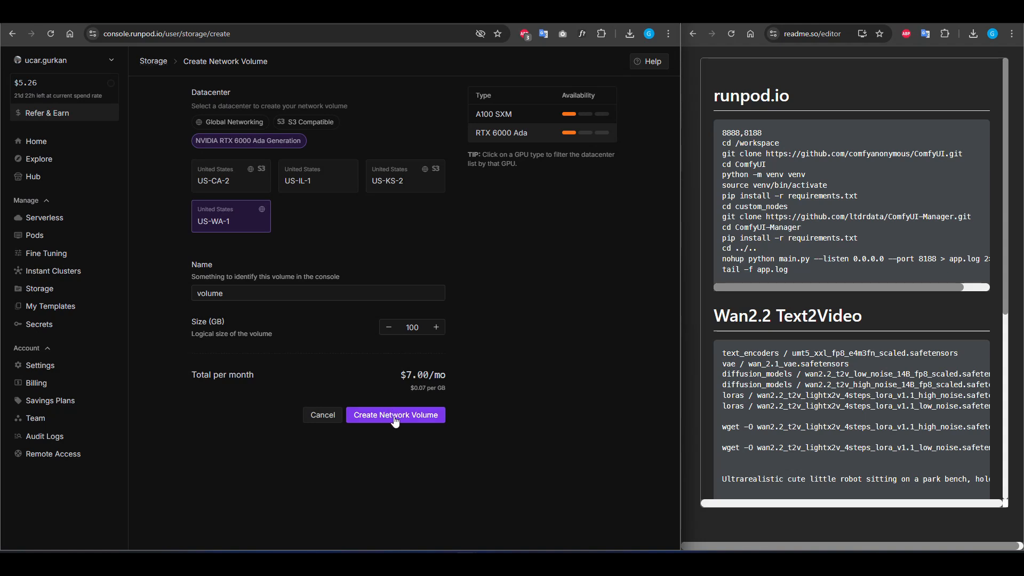
click(395, 415)
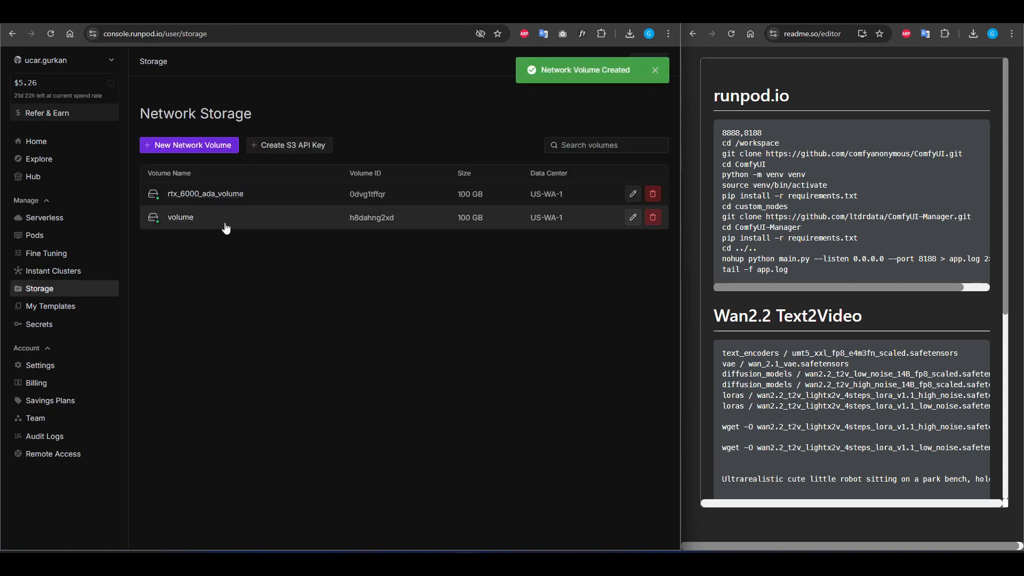
mouse_move(242, 224)
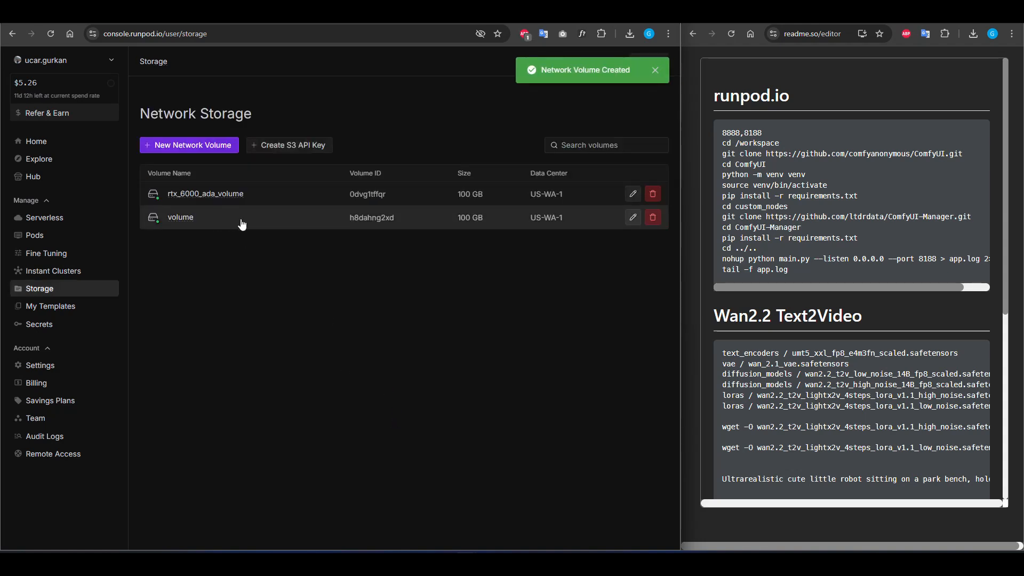
Step: Start deploying a pod with the 'volume' storage attached and review the available GPUs
click(180, 216)
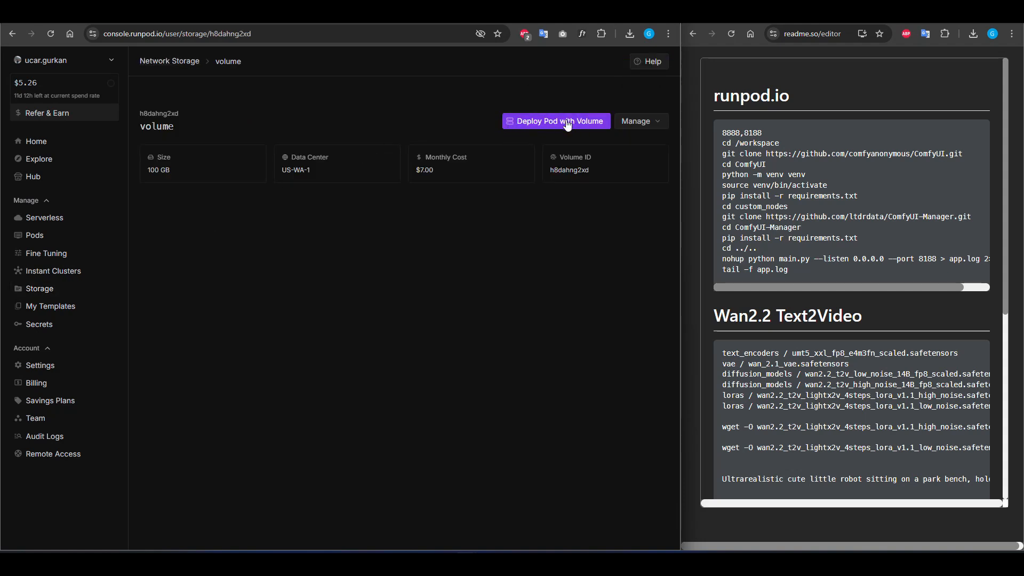
click(555, 120)
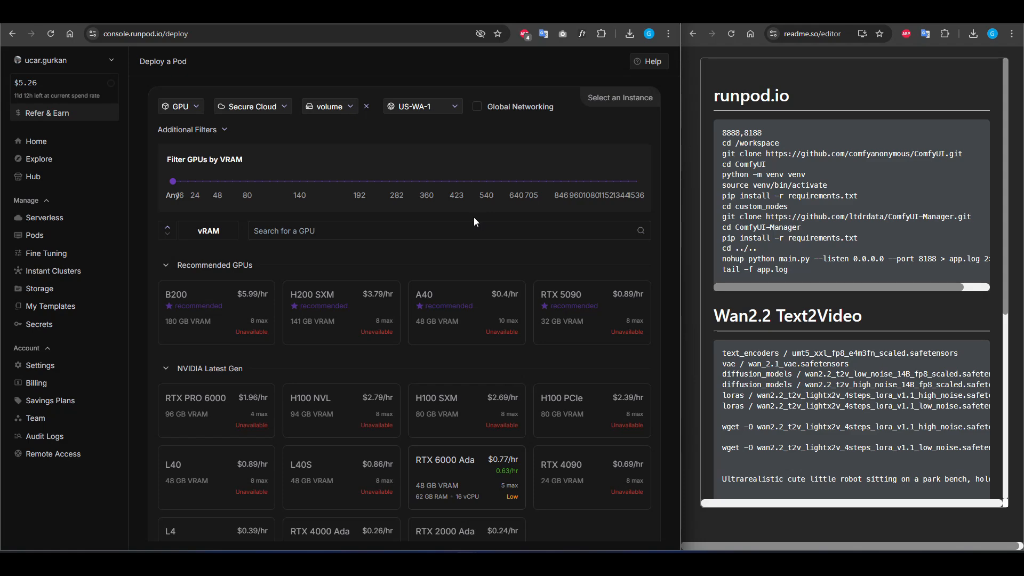
scroll(down, 3)
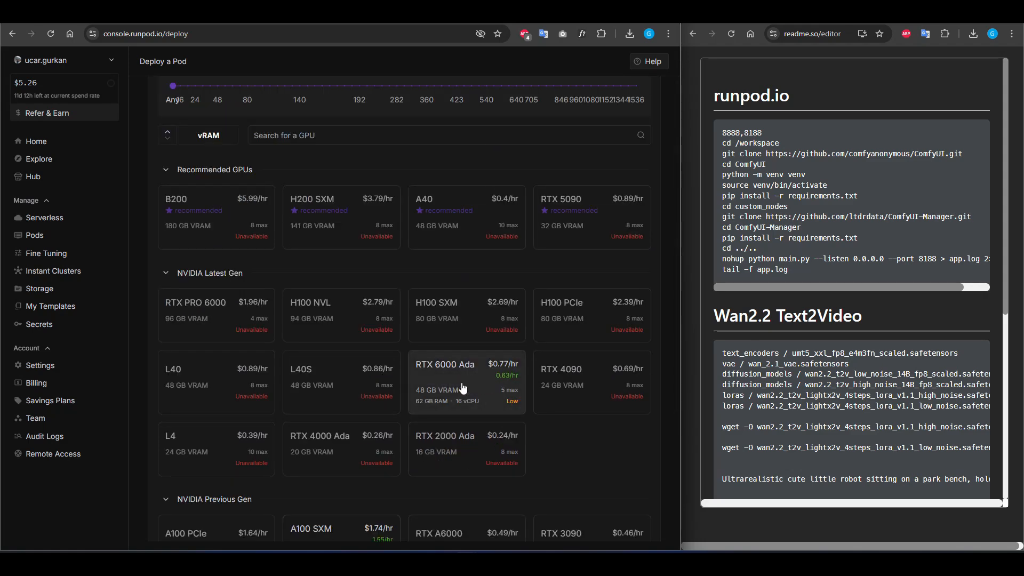
Step: Deploy an on-demand RTX 6000 Ada pod with template overrides exposing HTTP ports 8888 and 8188
click(465, 382)
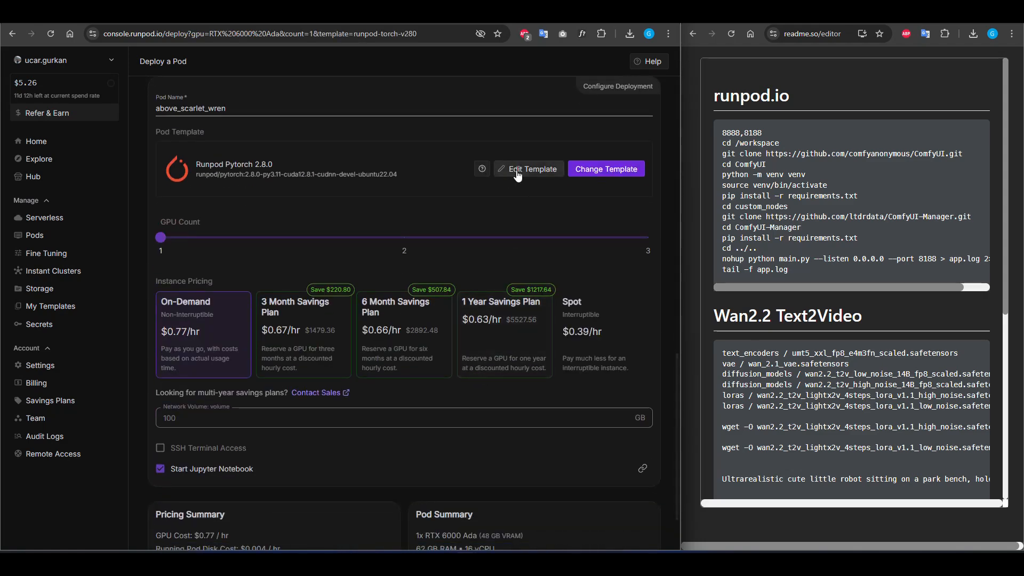
click(529, 169)
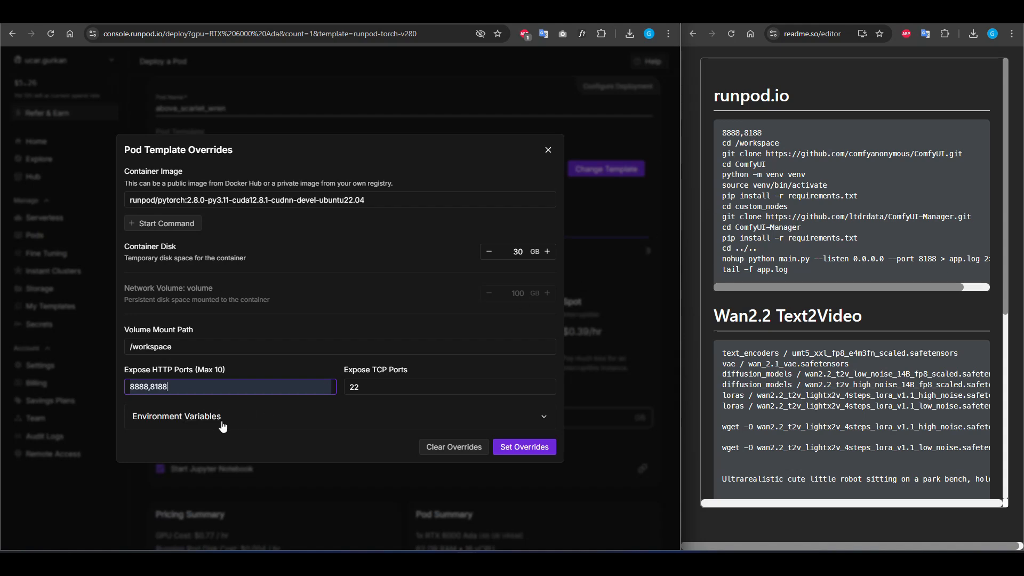
click(176, 416)
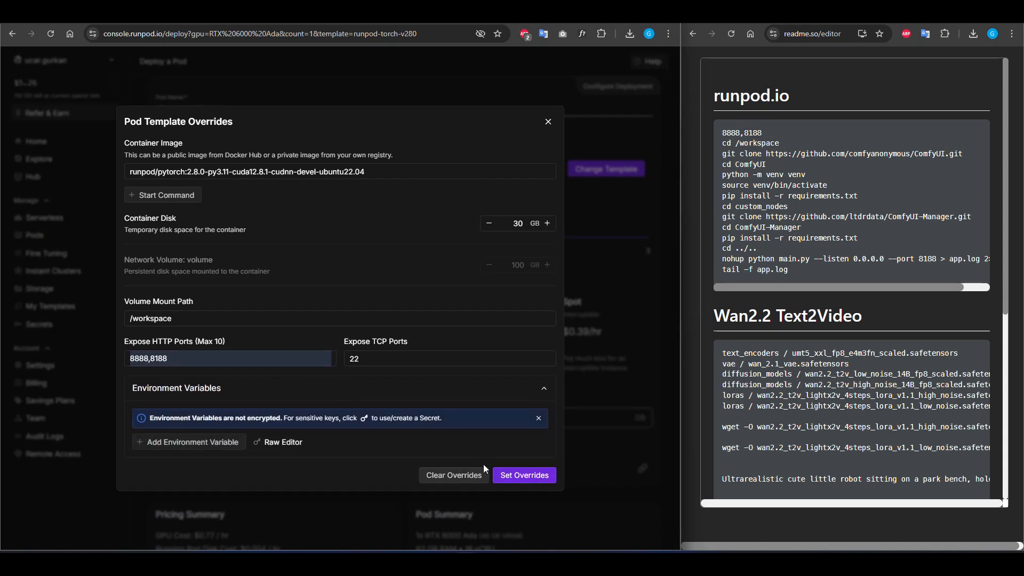
click(523, 475)
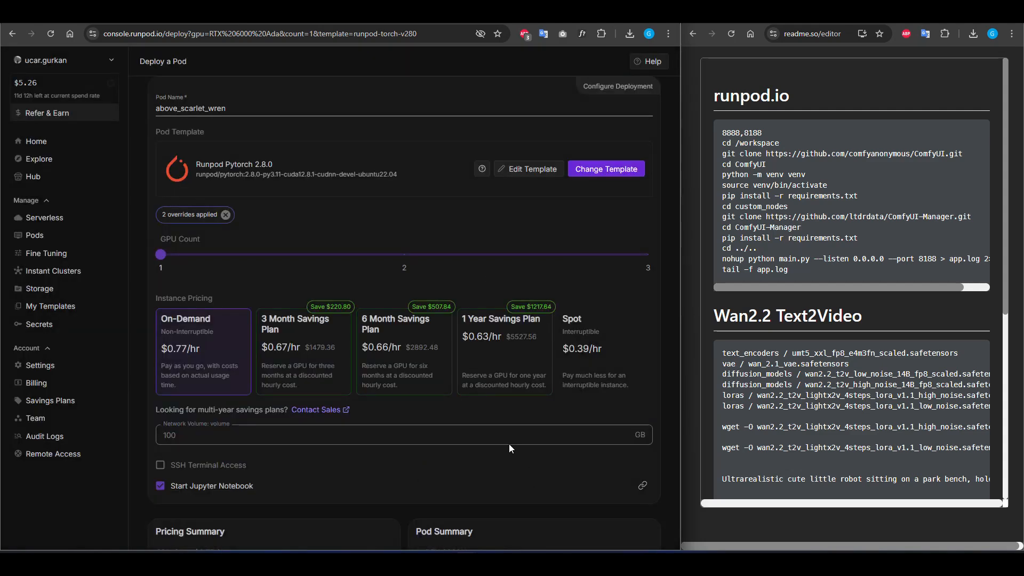
scroll(down, 3)
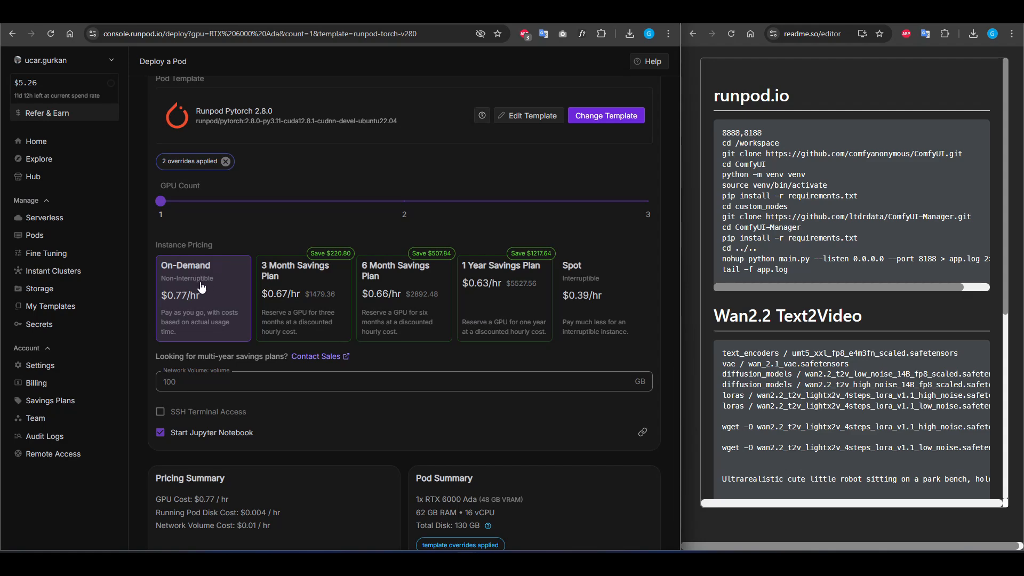
click(33, 235)
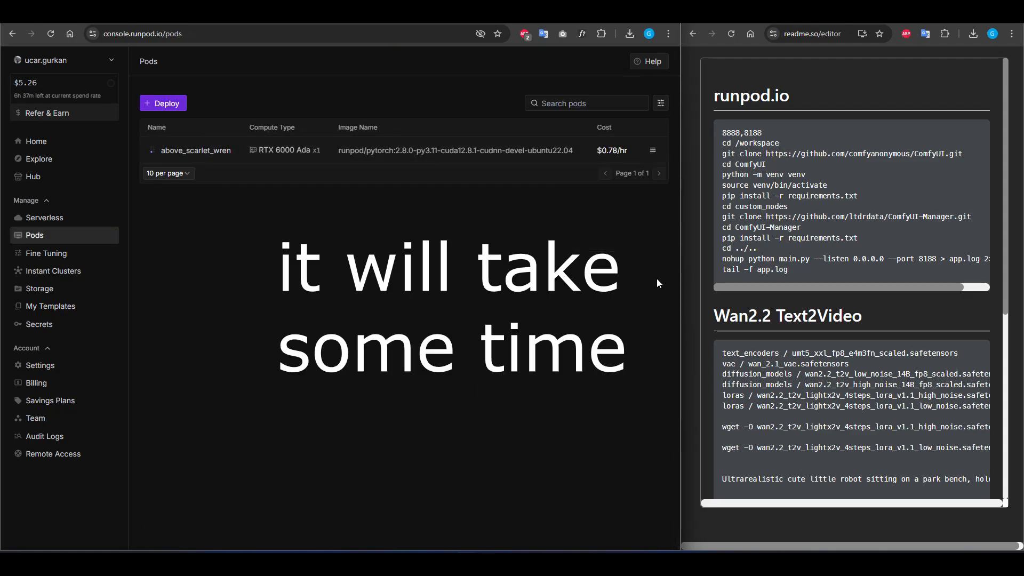
Step: Open pod above_scarlet_wren's details and launch JupyterLab from its port 8888 link
click(198, 150)
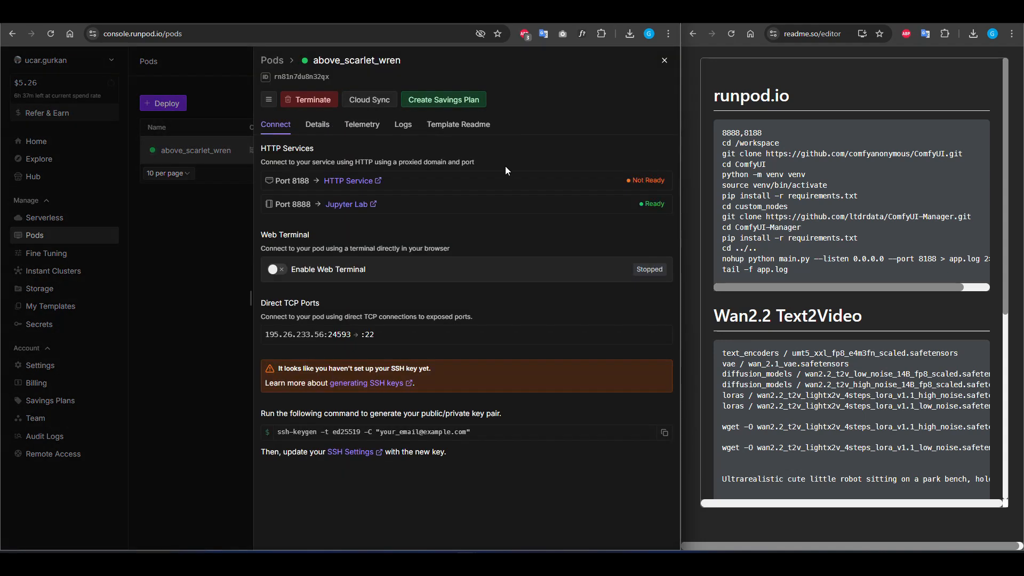
mouse_move(351, 250)
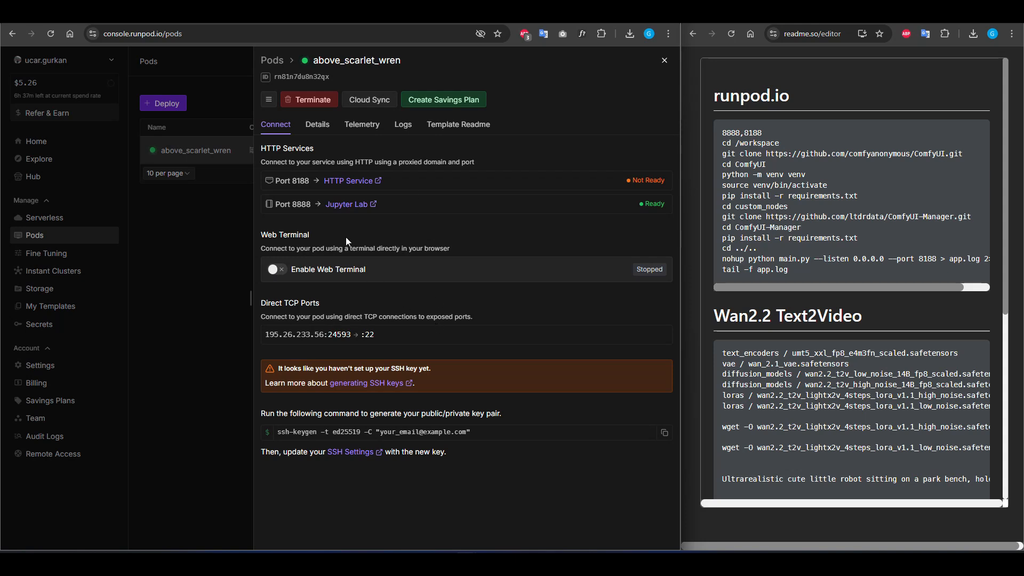
mouse_move(345, 204)
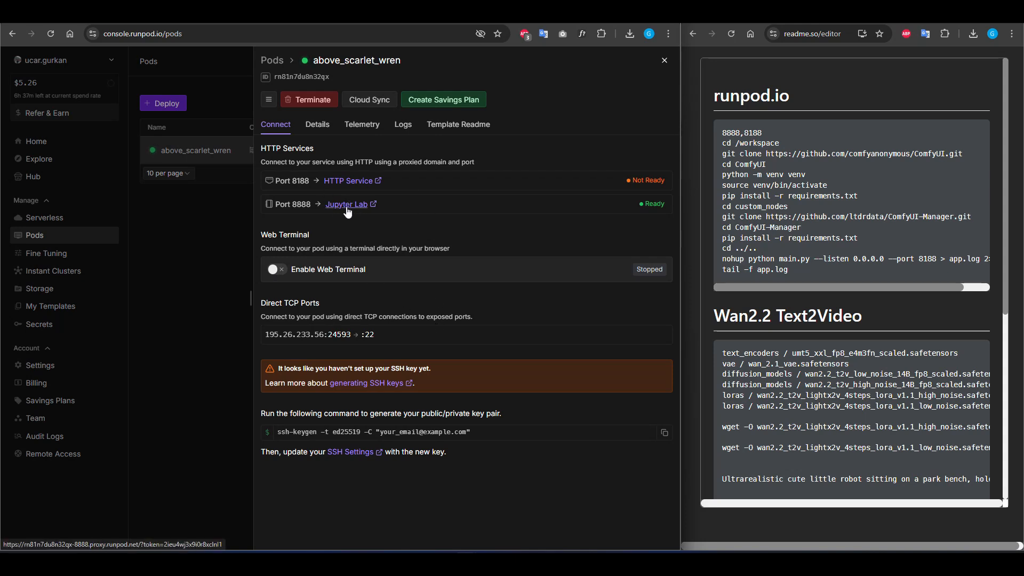
click(345, 204)
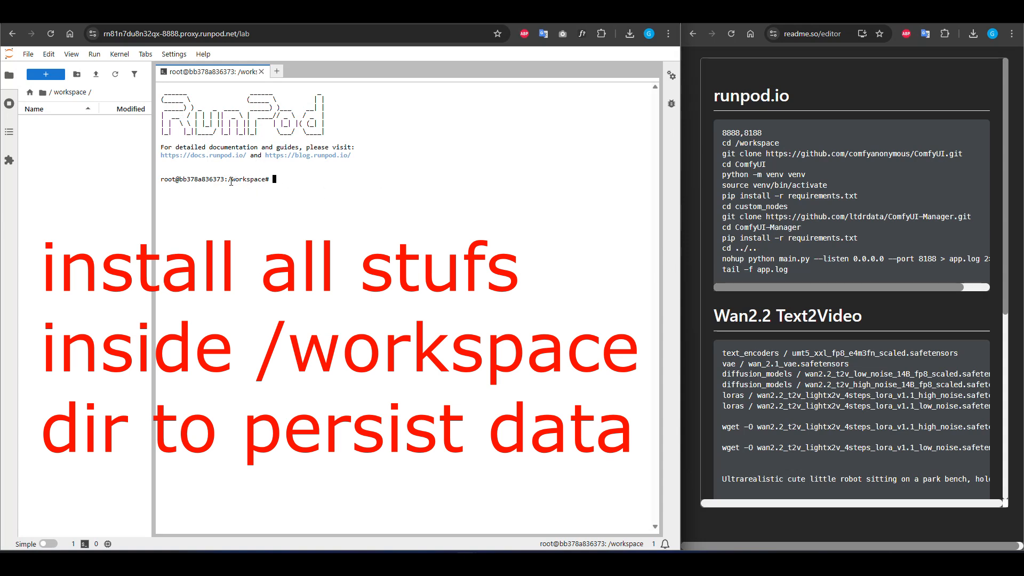
Step: Clone ComfyUI into /workspace and create a Python venv for it in the terminal
double_click(248, 179)
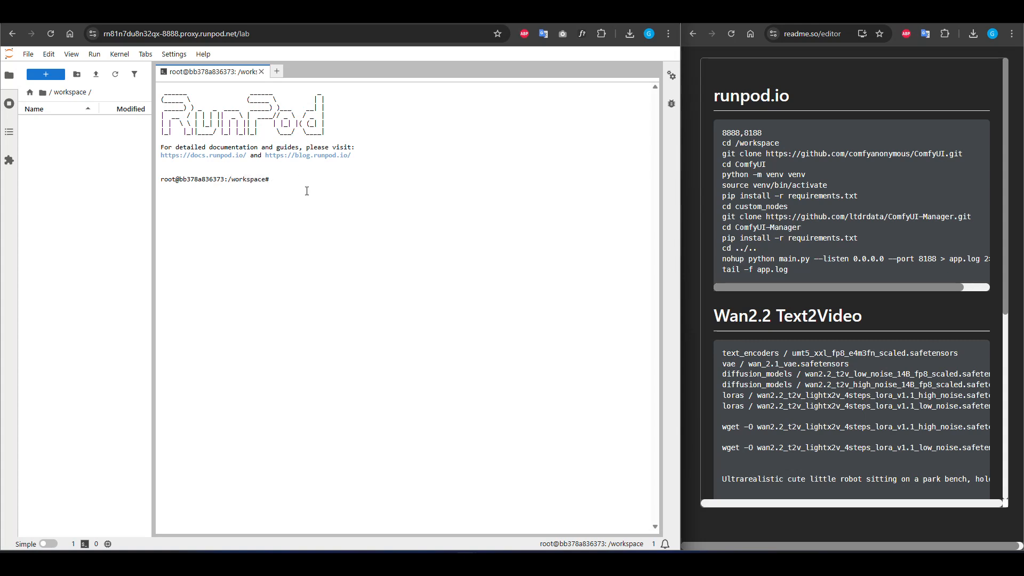
double_click(843, 153)
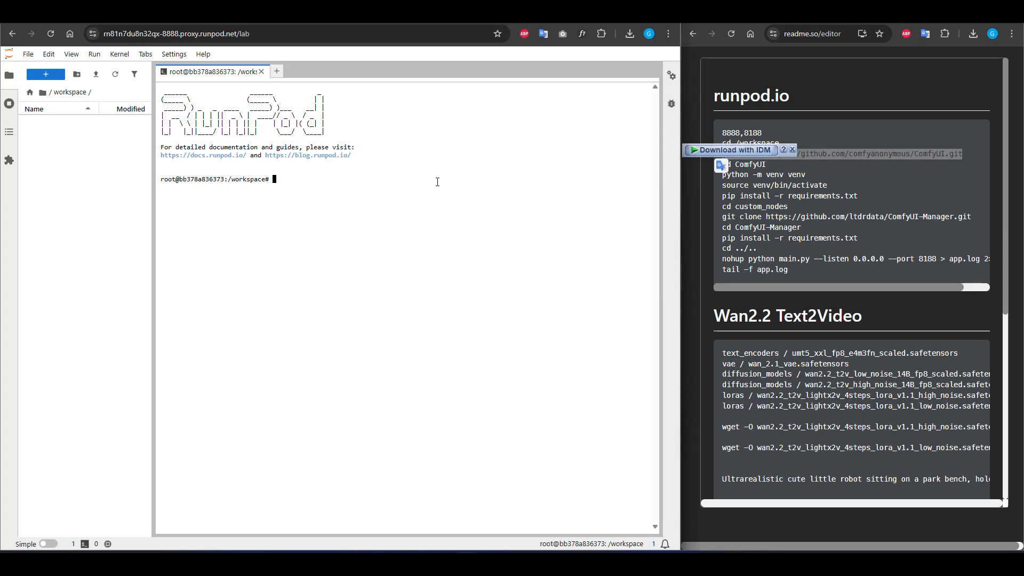
text(git clone https://github.com/comfyanonymous/ComfyUI.git)
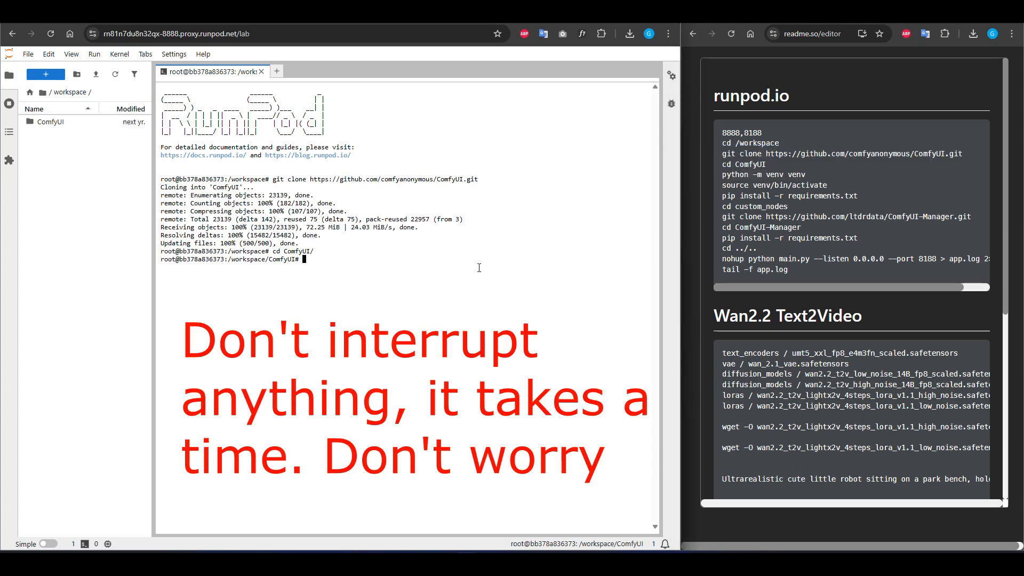
text(python -m venv venv)
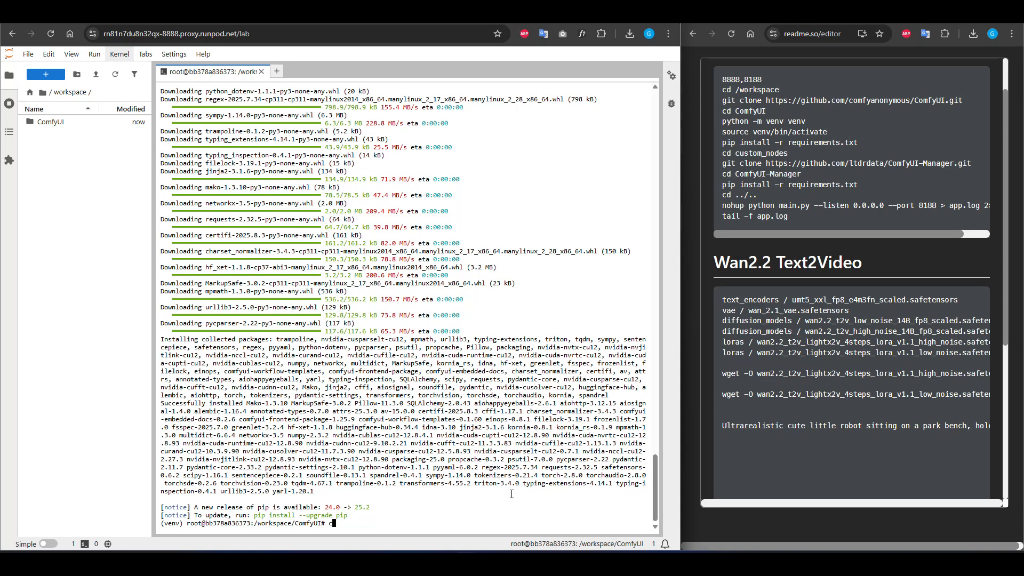
Step: Clone ComfyUI-Manager into custom_nodes and launch ComfyUI via nohup on port 8188, logging to app.log
text(cd custom_nodes/)
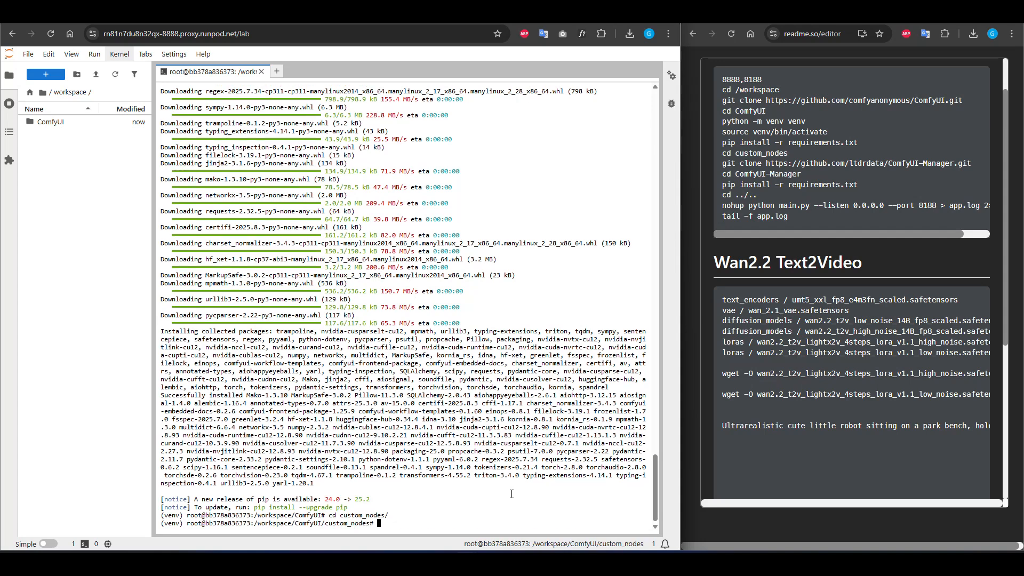
text(git clone https://github.com/ltdrdata/ComfyUI-Manager.git)
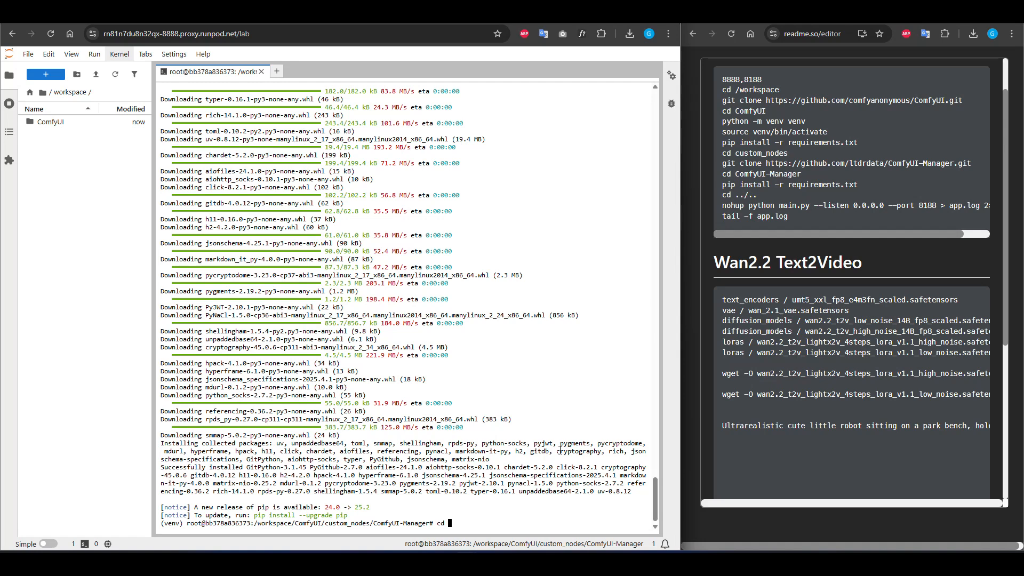
text(../..)
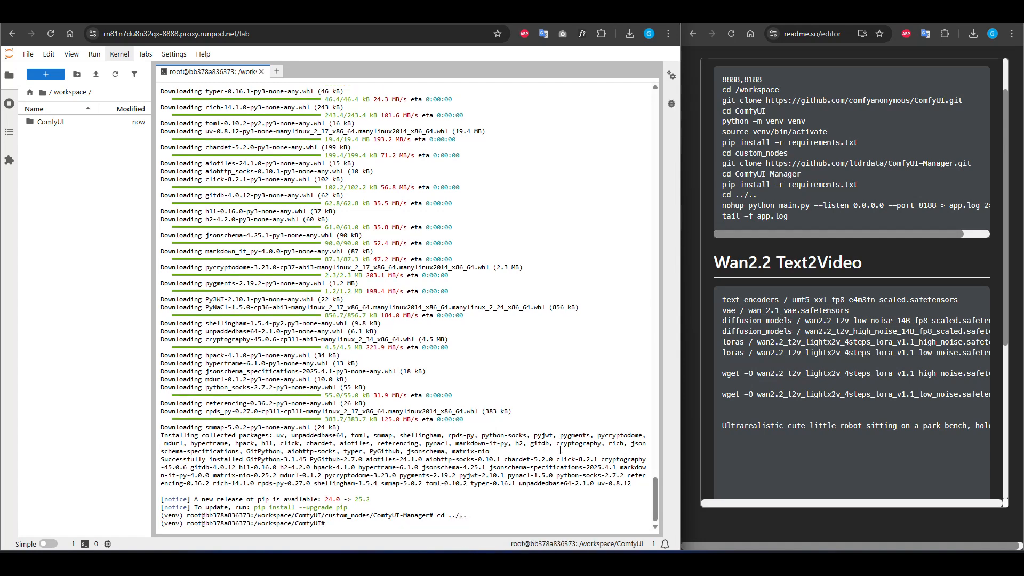
text(nohup python main.py --listen 0.0.0.0 --port 8188 > app.log 2>&1 &)
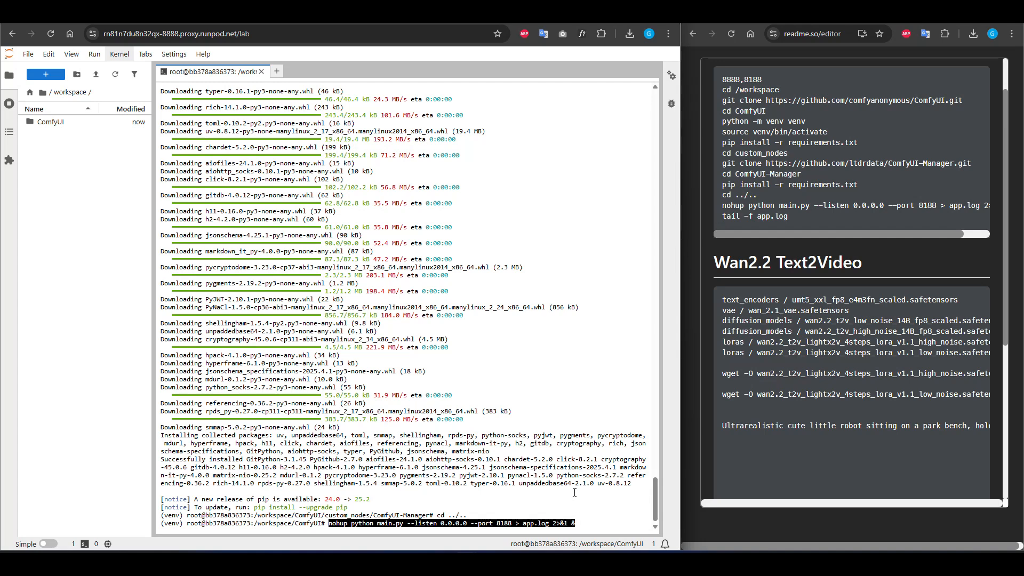
key(Return)
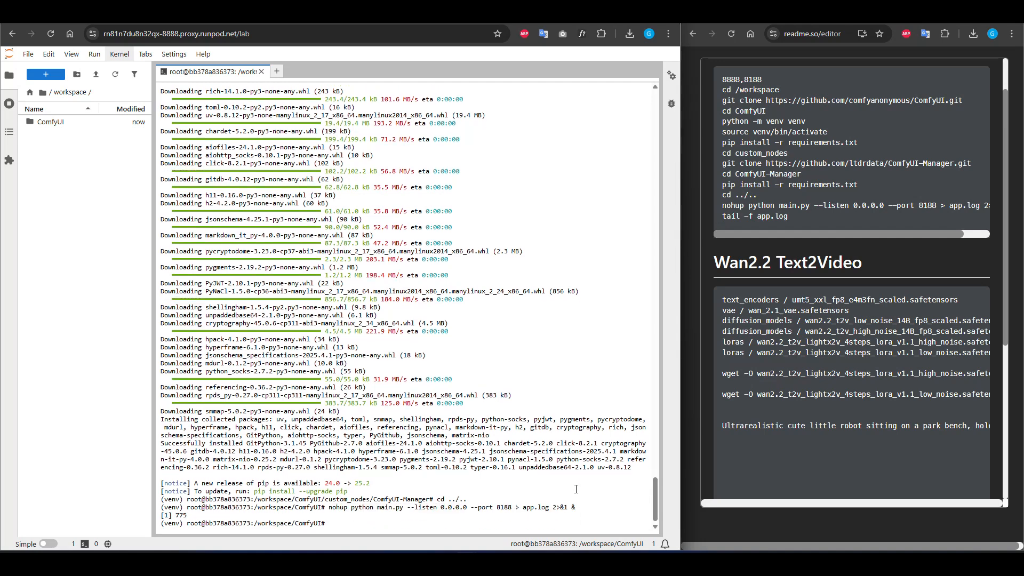
double_click(758, 217)
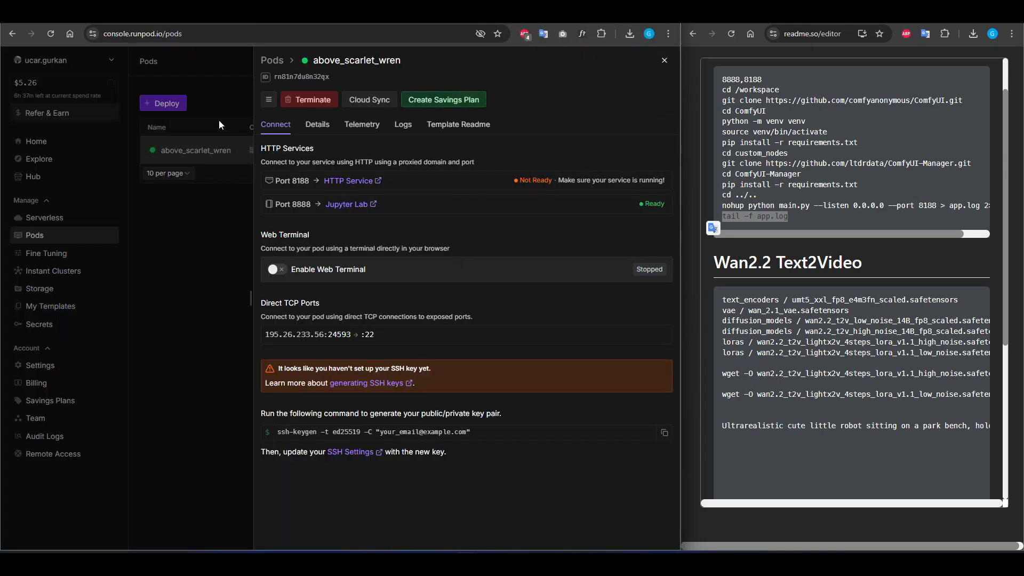
Step: Reopen pod above_scarlet_wren's details and launch the ComfyUI web service on port 8188
click(663, 59)
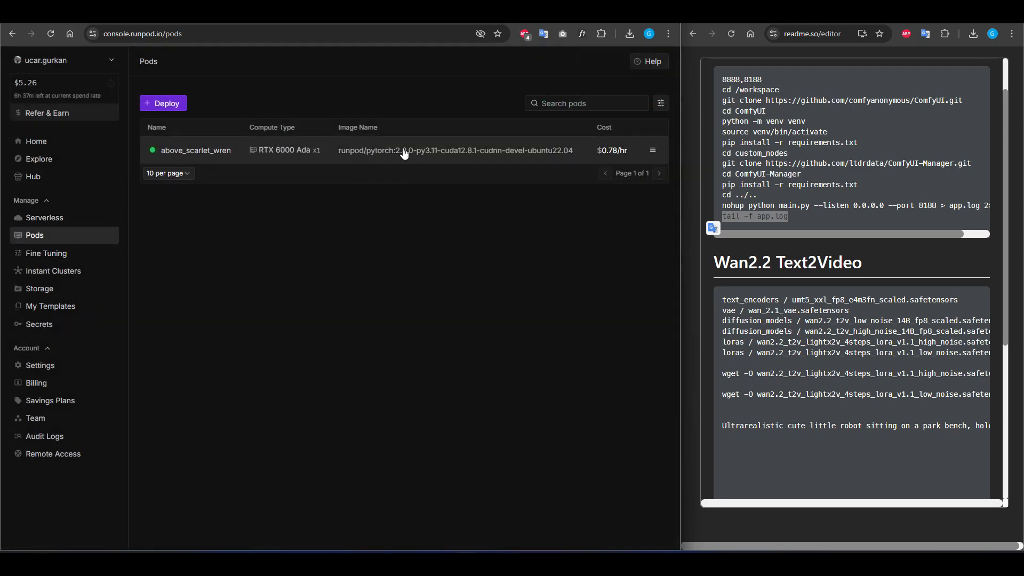
click(196, 151)
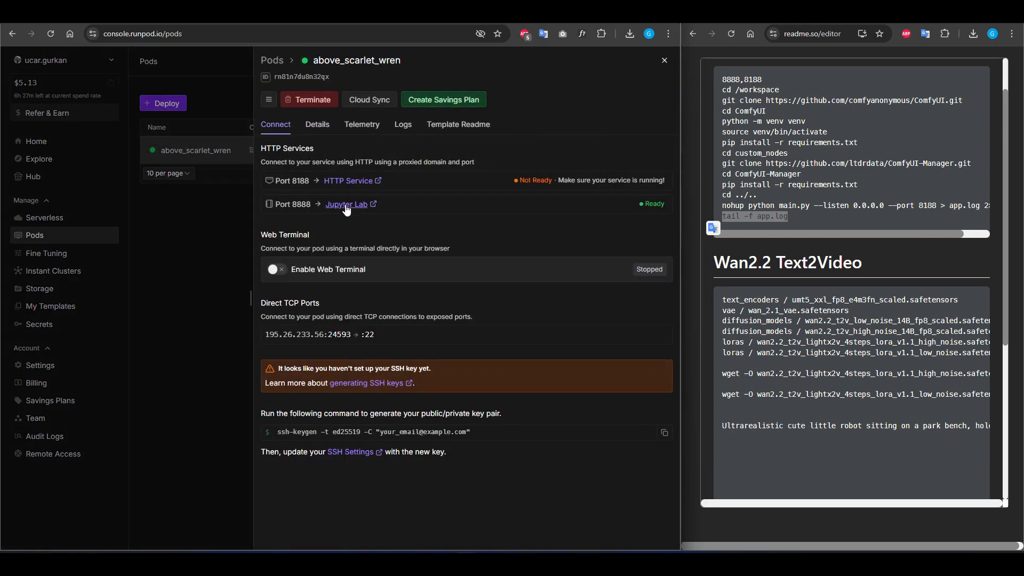
mouse_move(348, 181)
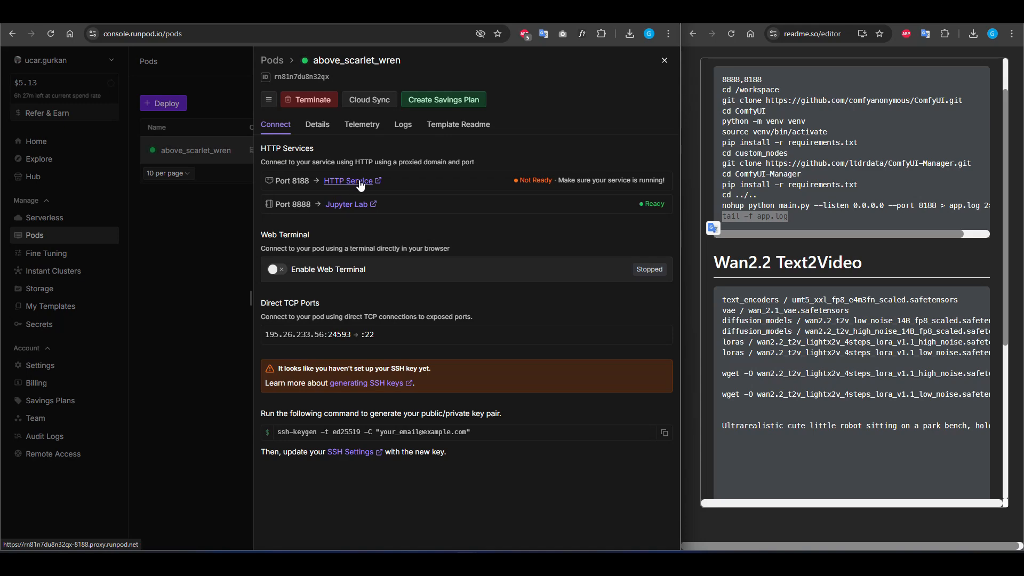
click(348, 181)
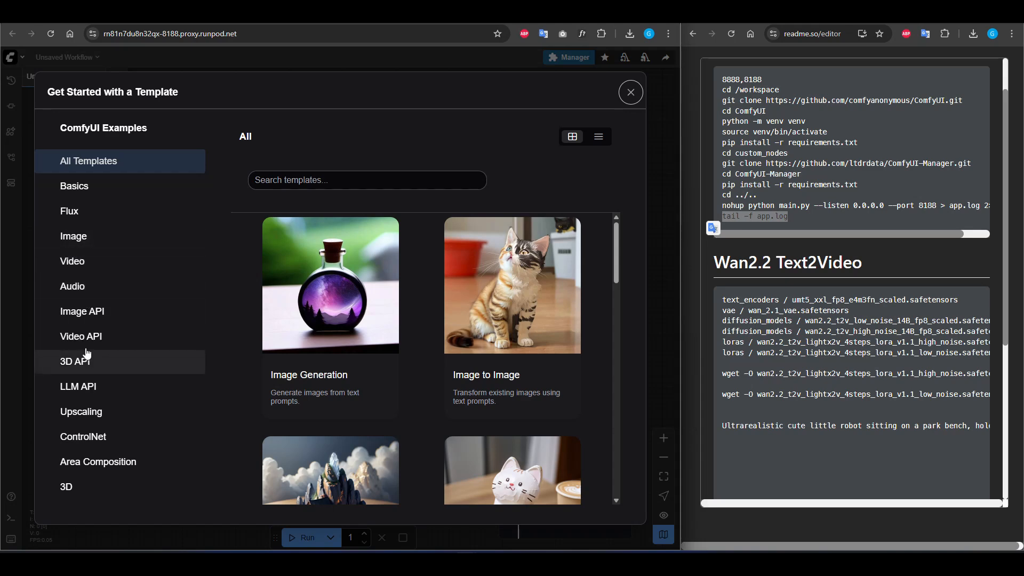
Step: Load the Wan 2.2 14B Text to Video template from the Video category
click(73, 260)
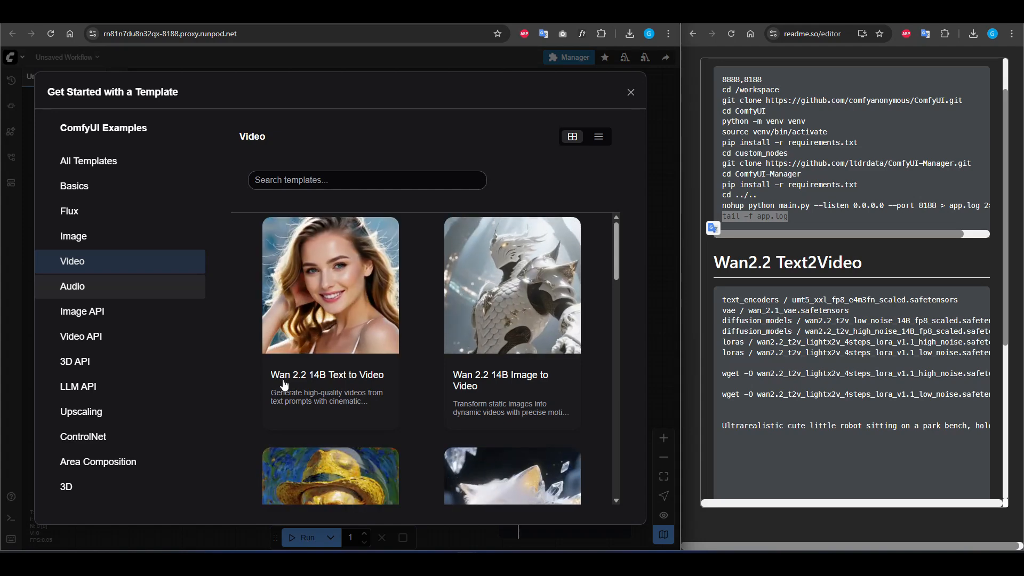
click(629, 92)
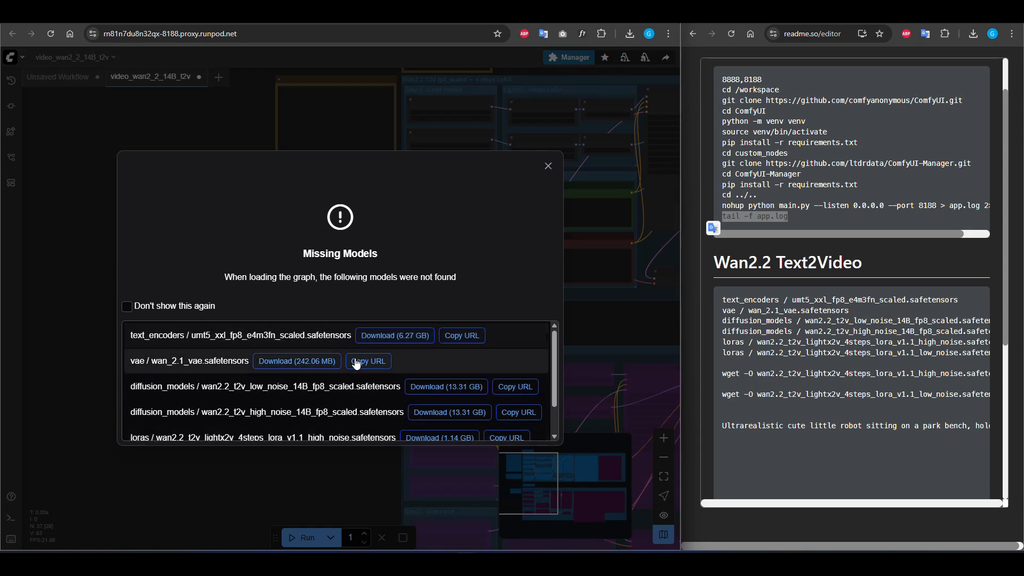
Step: In Manager's Model Manager, search umt5_xxl_fp8_e4m3fn_scaled and the Wan2.2 high-noise 14B model to install them
click(548, 166)
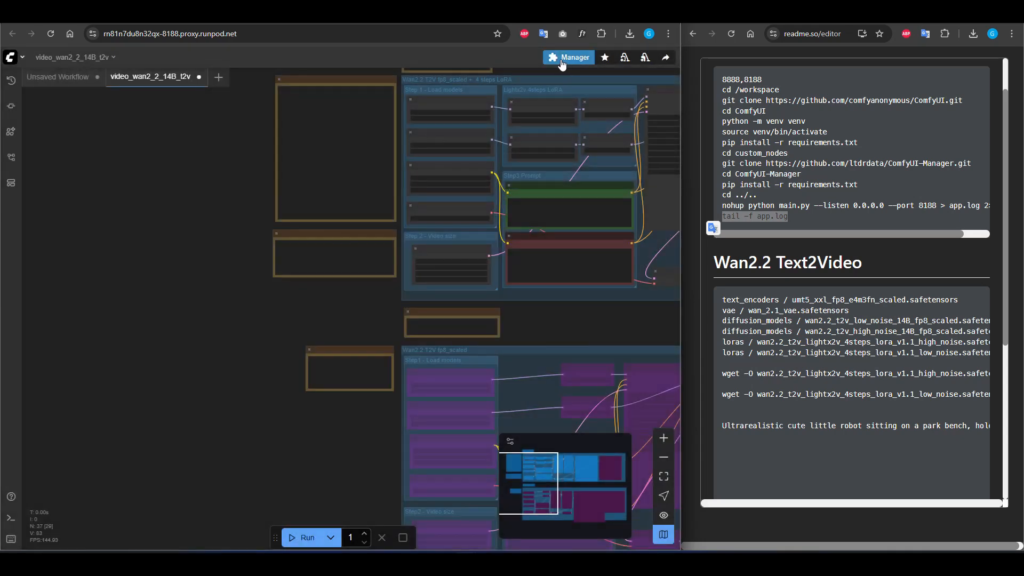
click(568, 56)
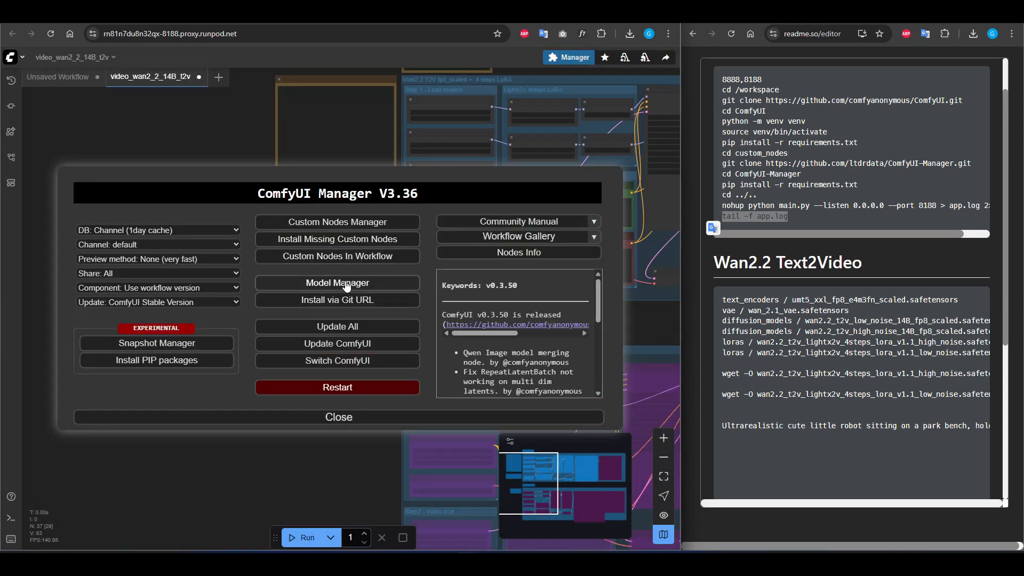
click(337, 283)
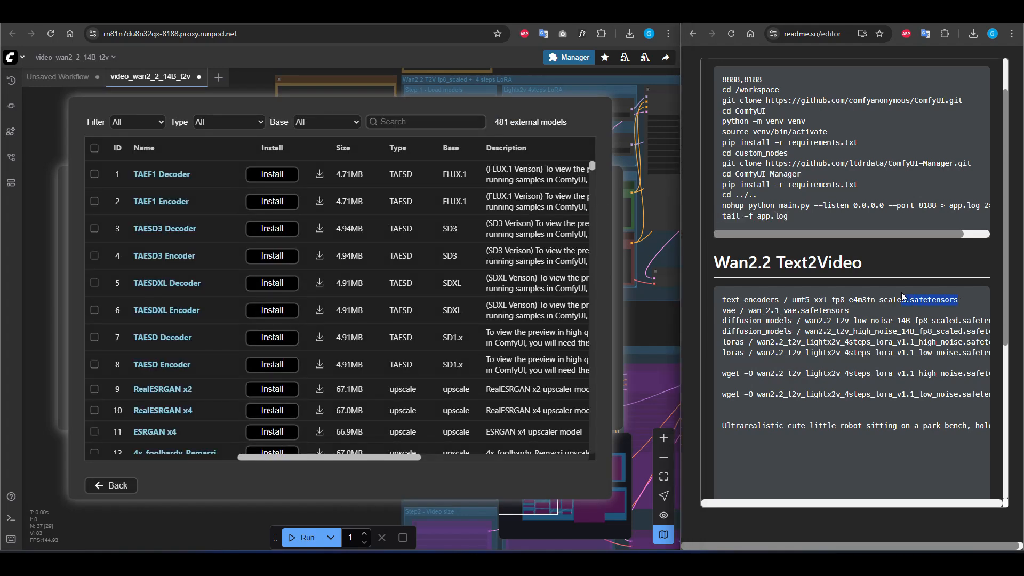
text(umt5_xxl_fp8_e4m3fn_scaled.safetensors)
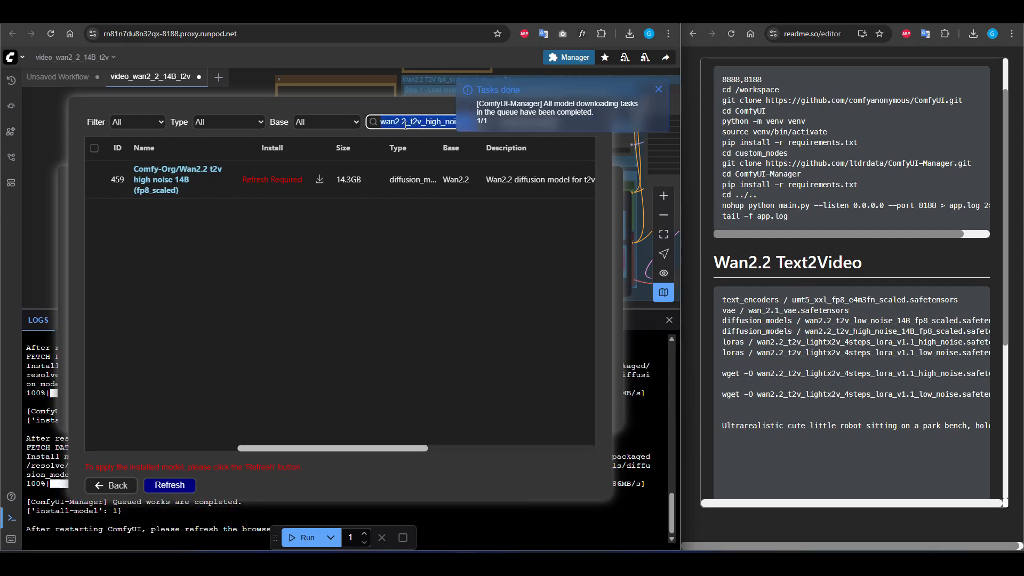
text(.1_high_noise.safetensors)
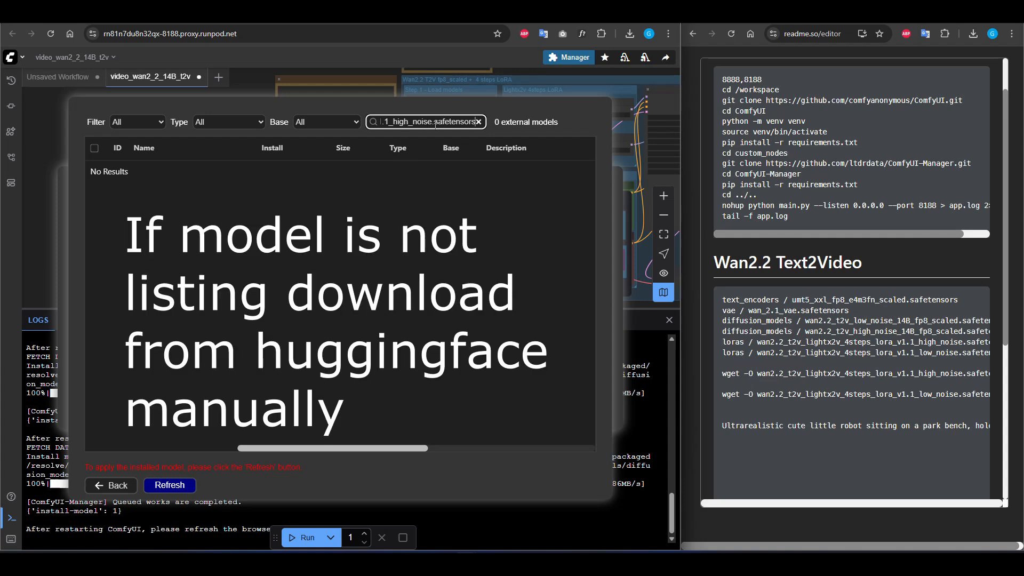
mouse_move(412, 185)
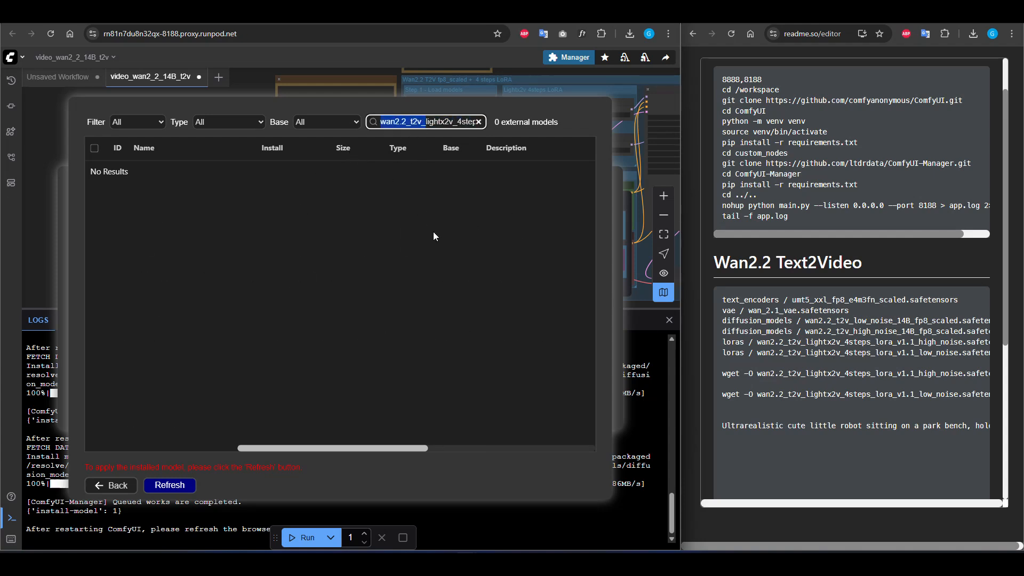
Step: Locate the lightx2v high-noise t2v LoRA in Comfy-Org's Wan_2.2 repackaged split_files/loras folder and grab its link
click(479, 122)
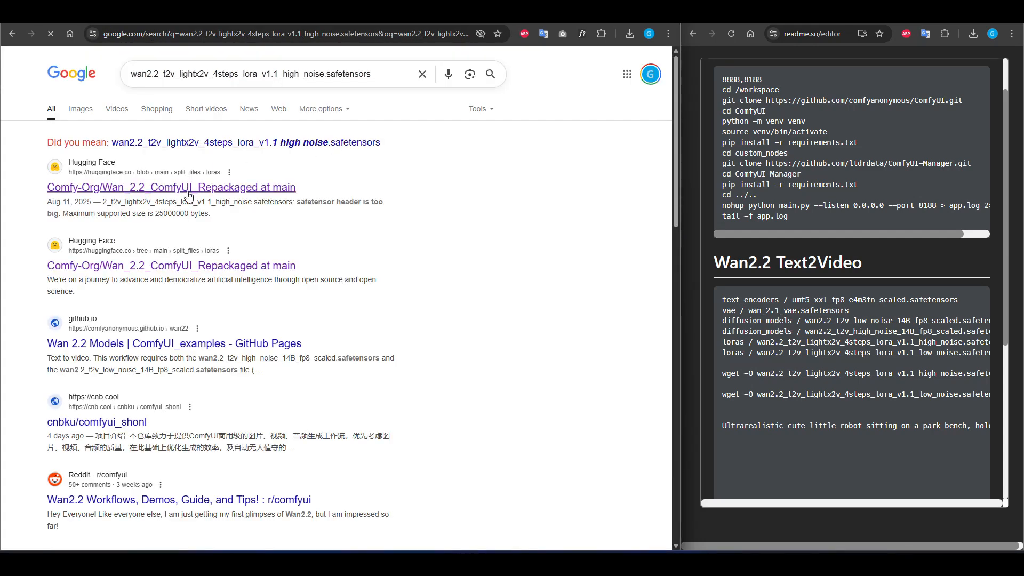
click(171, 188)
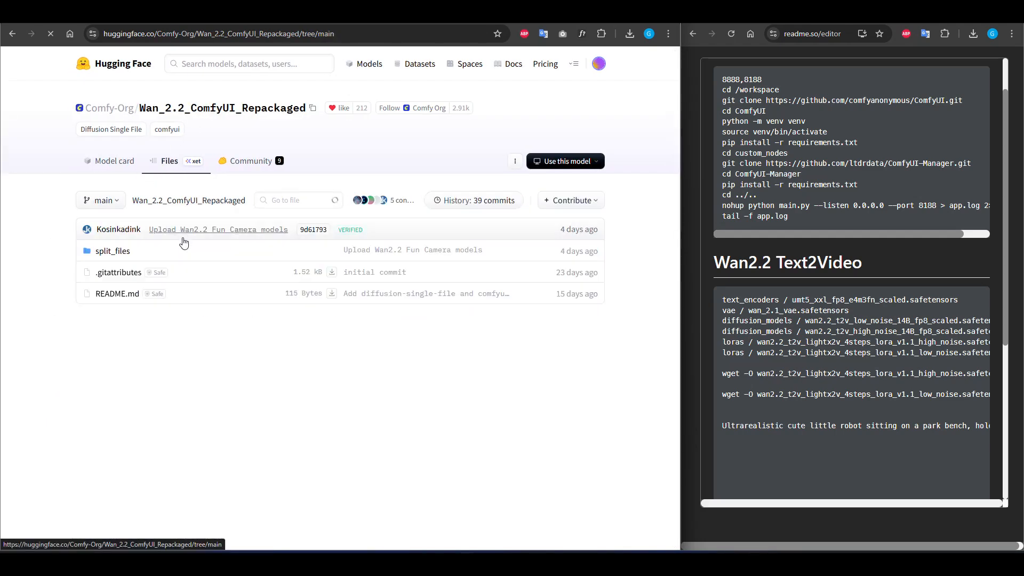
click(112, 251)
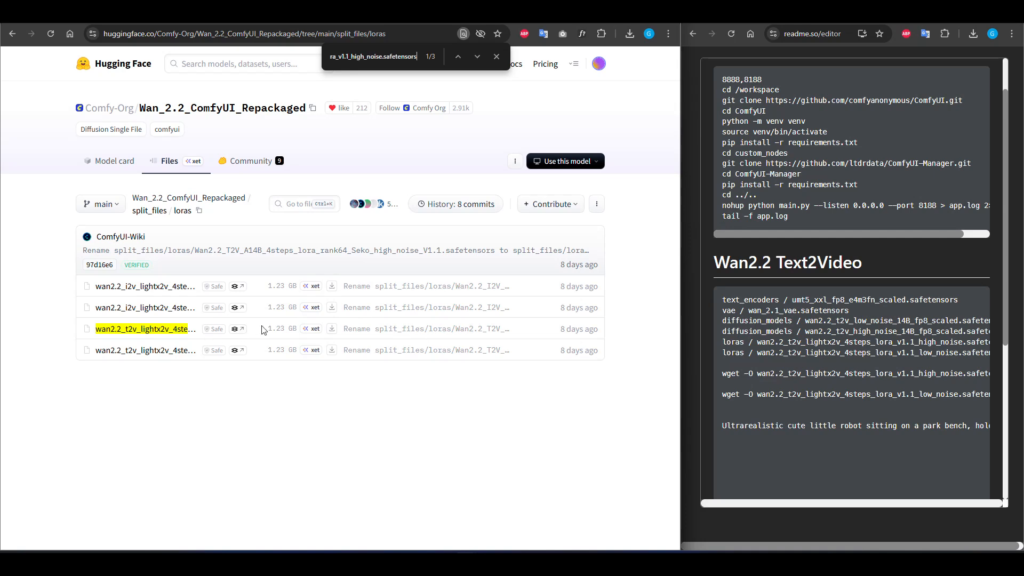
mouse_move(332, 328)
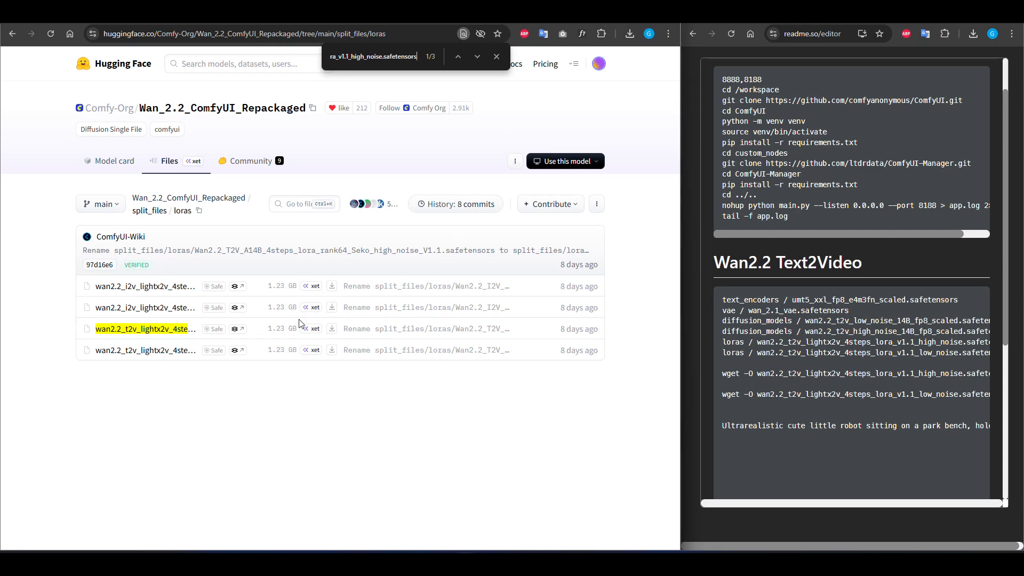
right_click(332, 329)
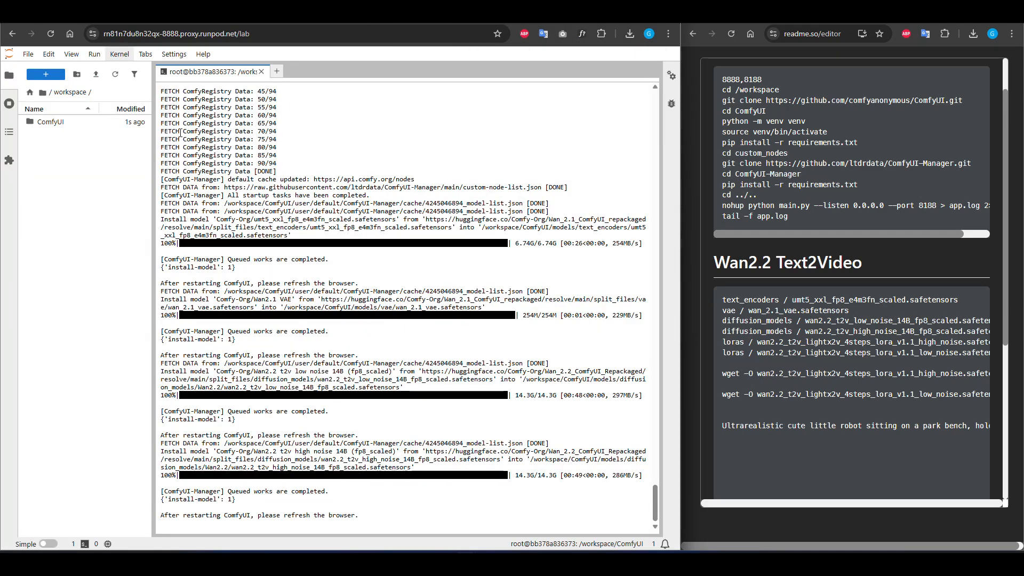
Step: Stop the terminal log, cd into ComfyUI/models/loras, wget the high- and low-noise lightx2v LoRAs and check the folder
key(ctrl+c)
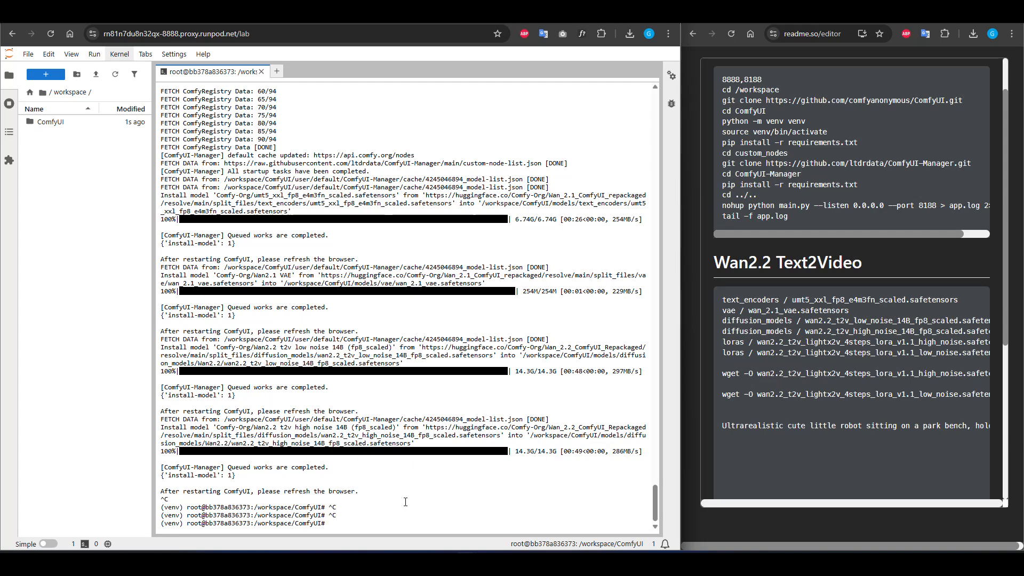
text(cd)
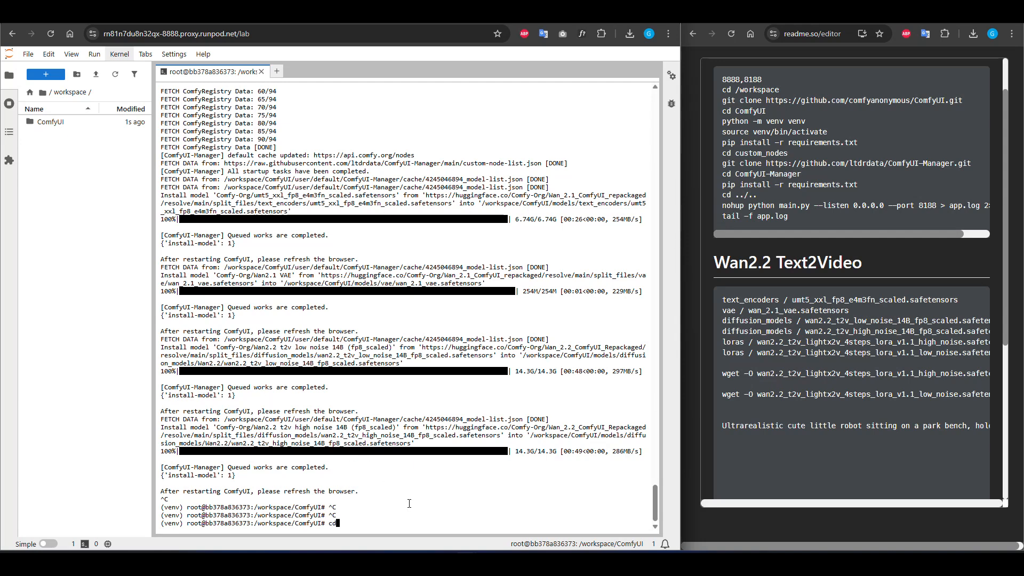
text(models/)
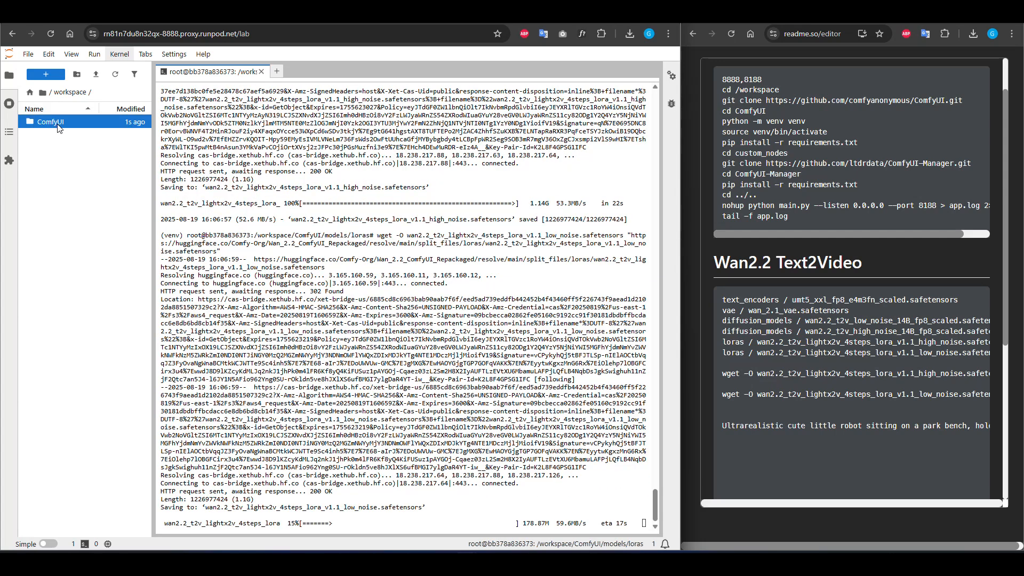
double_click(51, 121)
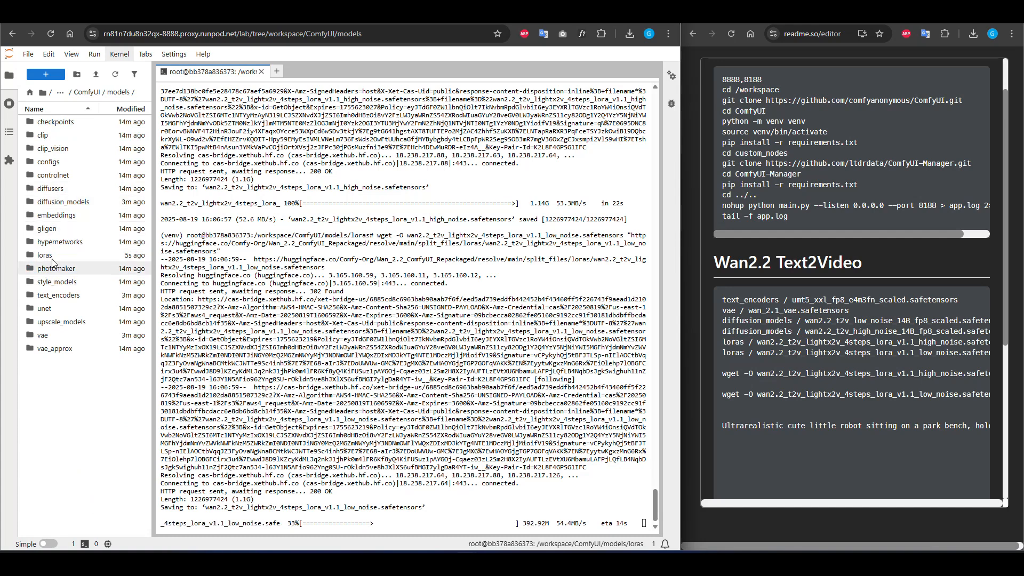
double_click(43, 255)
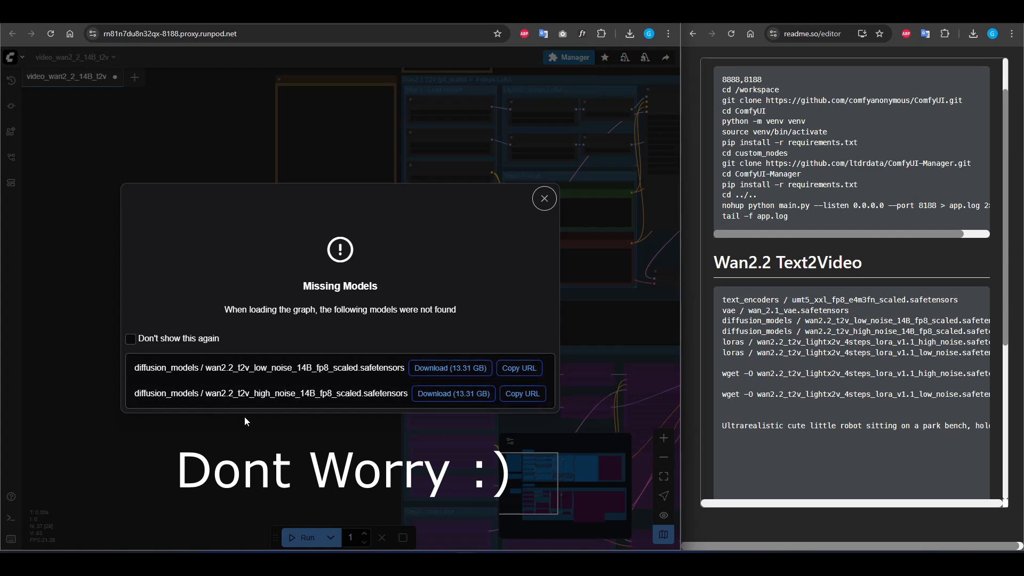
Step: Dismiss the Missing Models notice listing only the two Wan2.2 14B diffusion models
click(543, 198)
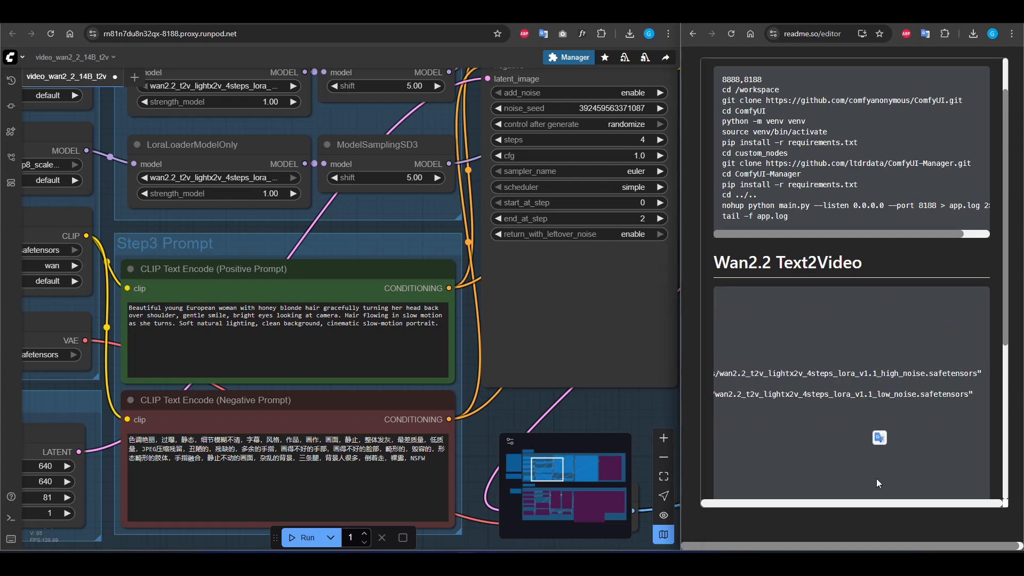
Step: Set the positive prompt to an ultrarealistic cute little robot on a park bench holding a tiny coffee cup and render the video
text(Ultrarealistic cute little robot sitting on a park bench, holding a tiny cup of coffee, sunny afternoon, soft shadows, 8K, highly detailed)
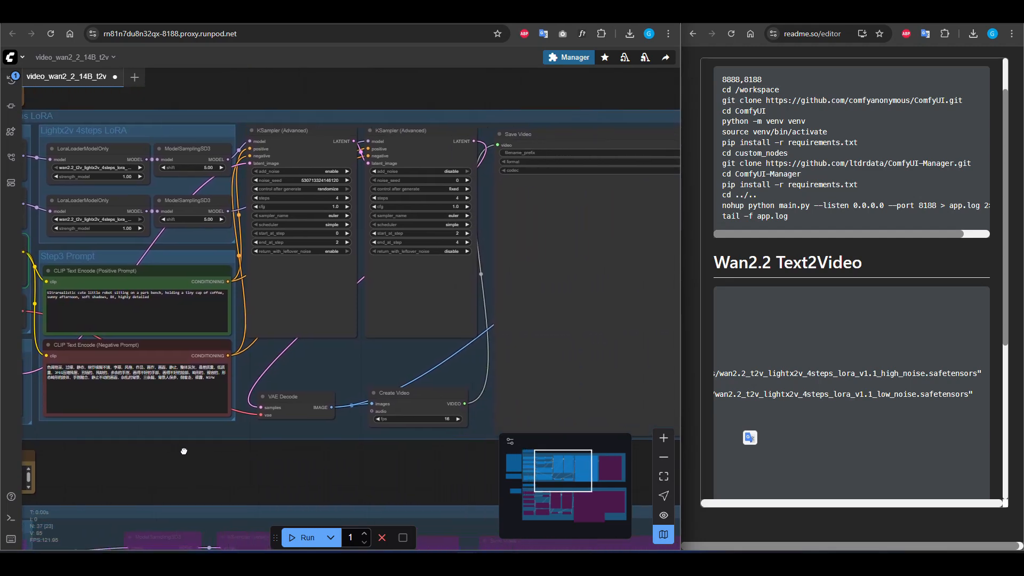
drag(184, 451, 210, 459)
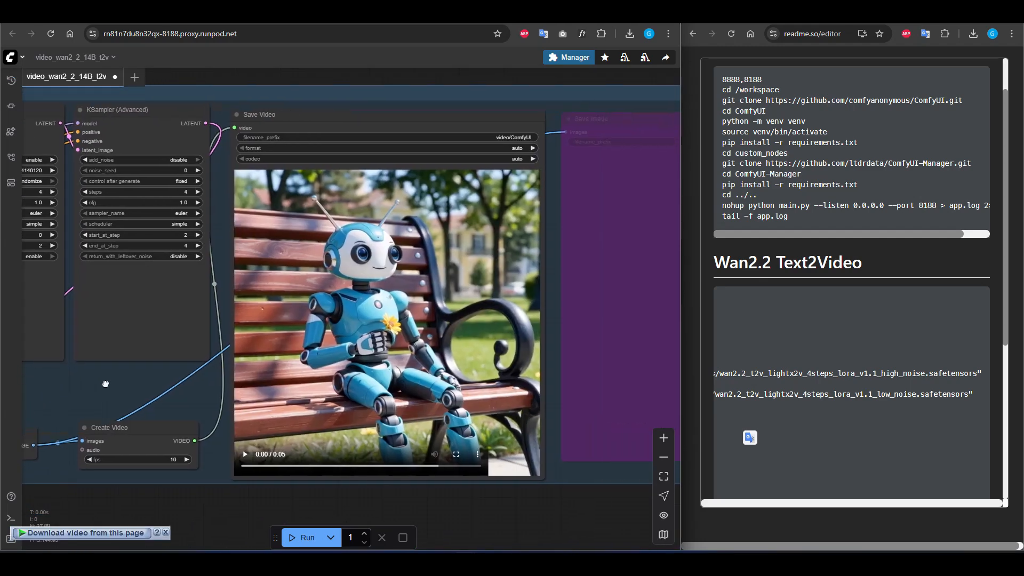
Step: Show the Queue sidebar, run the robot prompt again and play the second finished video
click(244, 454)
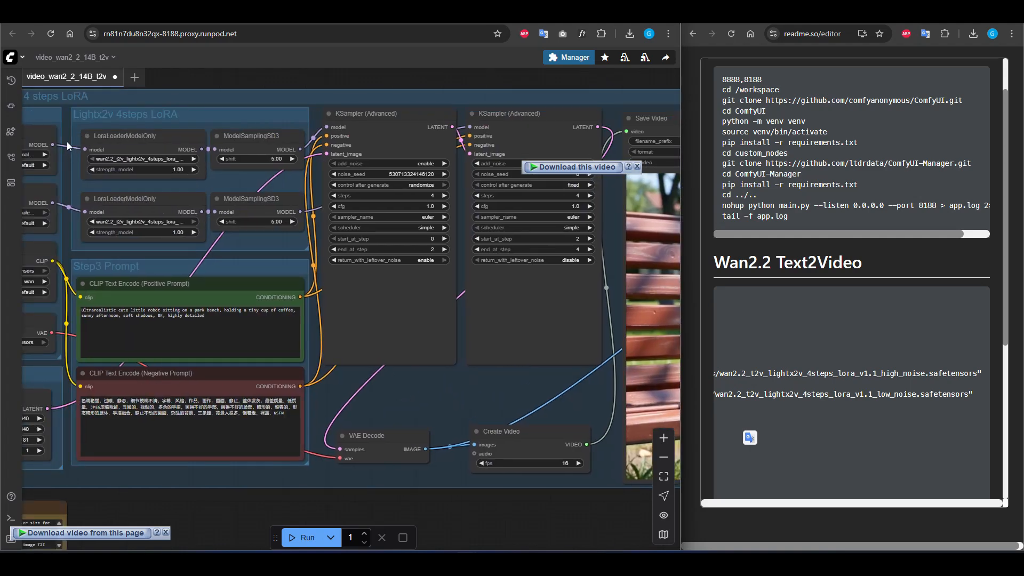
click(9, 80)
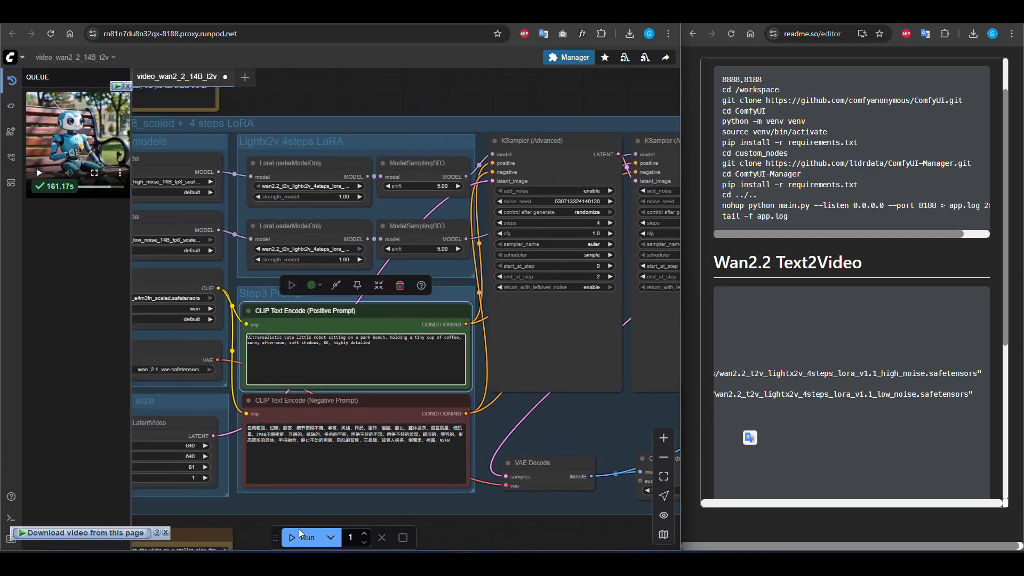
click(305, 538)
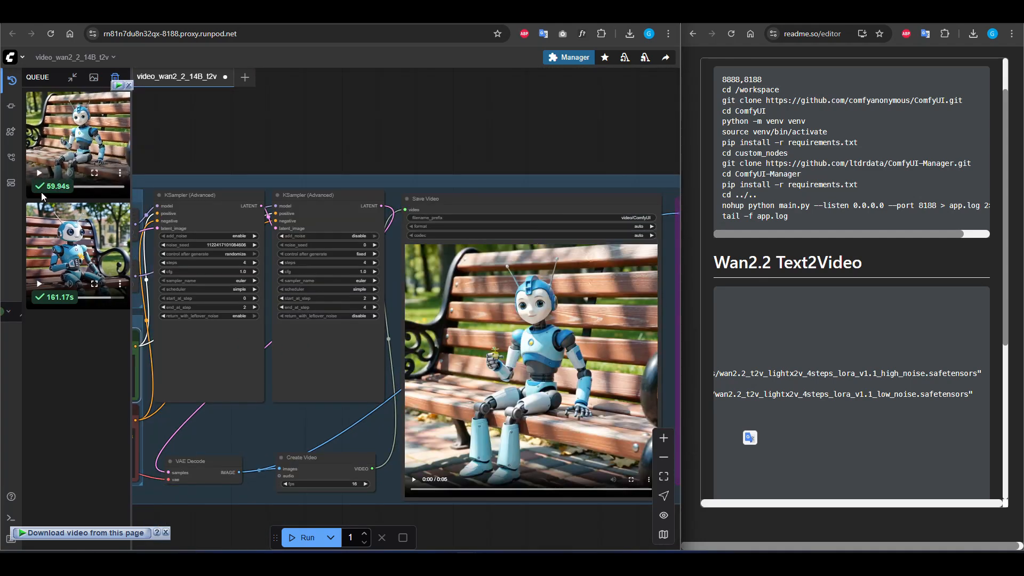
click(414, 478)
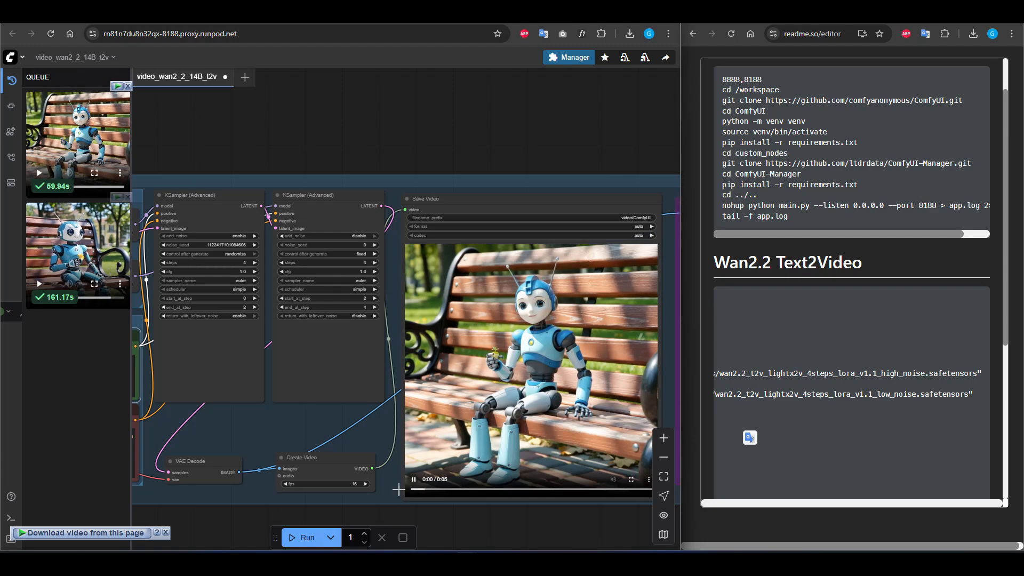